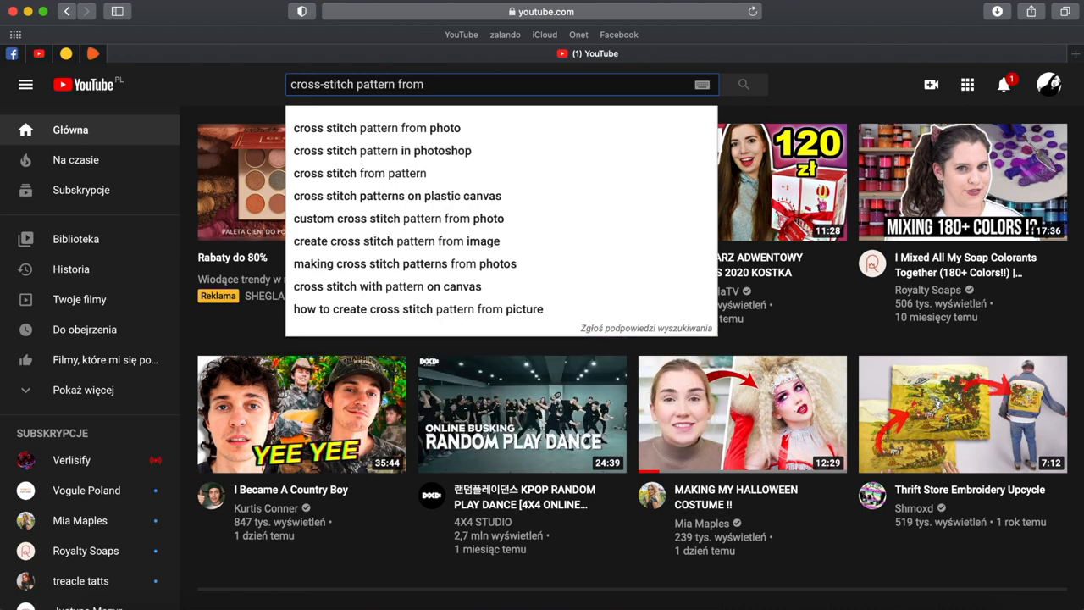
Step: Search YouTube for 'cross stitch pattern from photo' and browse the video results
left_click(377, 127)
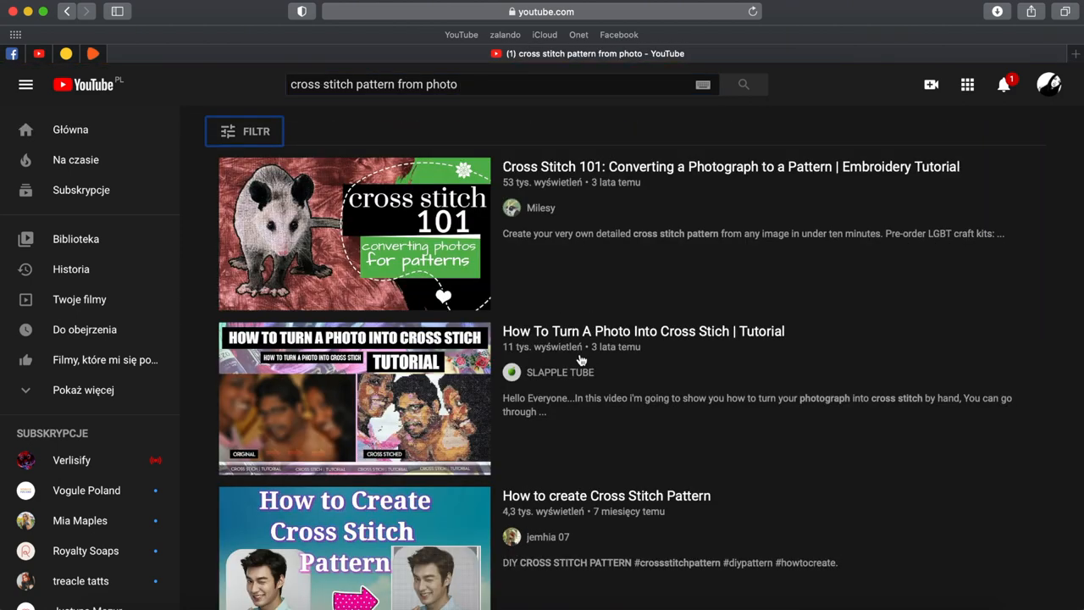
scroll("down", 3)
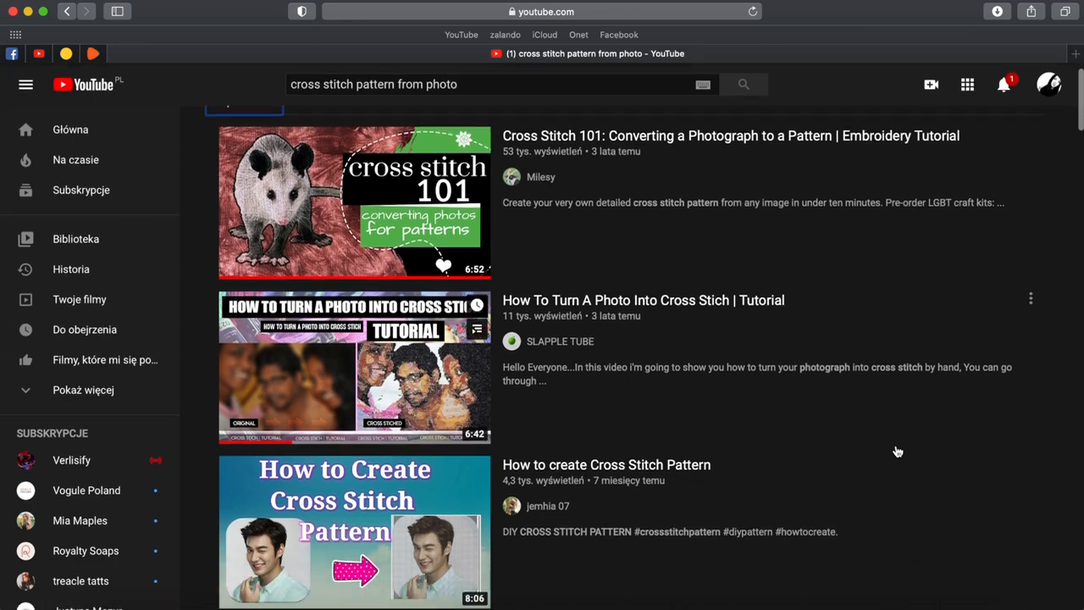
scroll("down", 3)
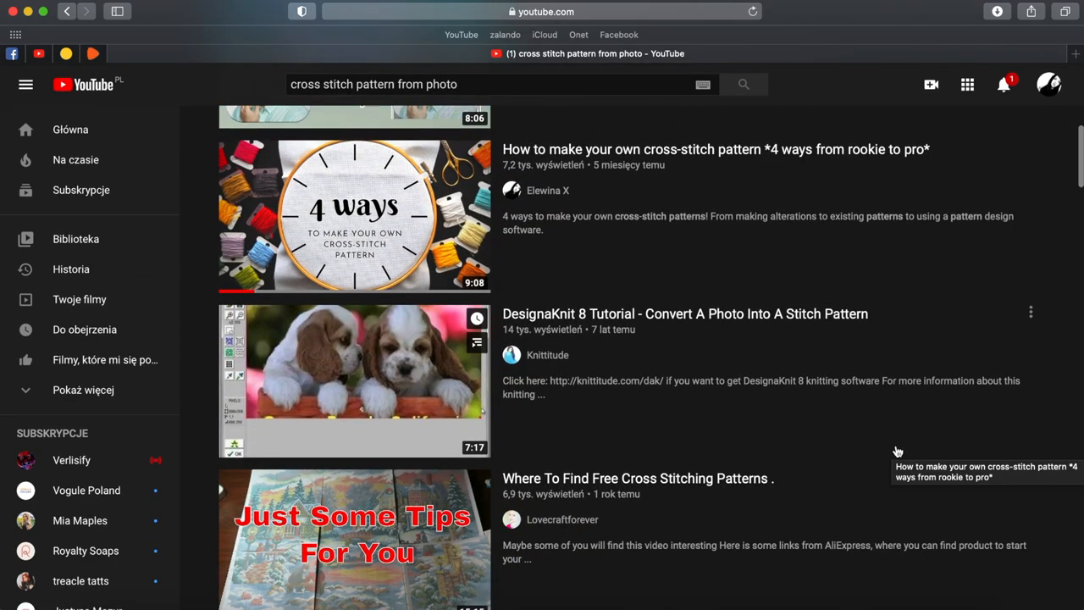
scroll("down", 3)
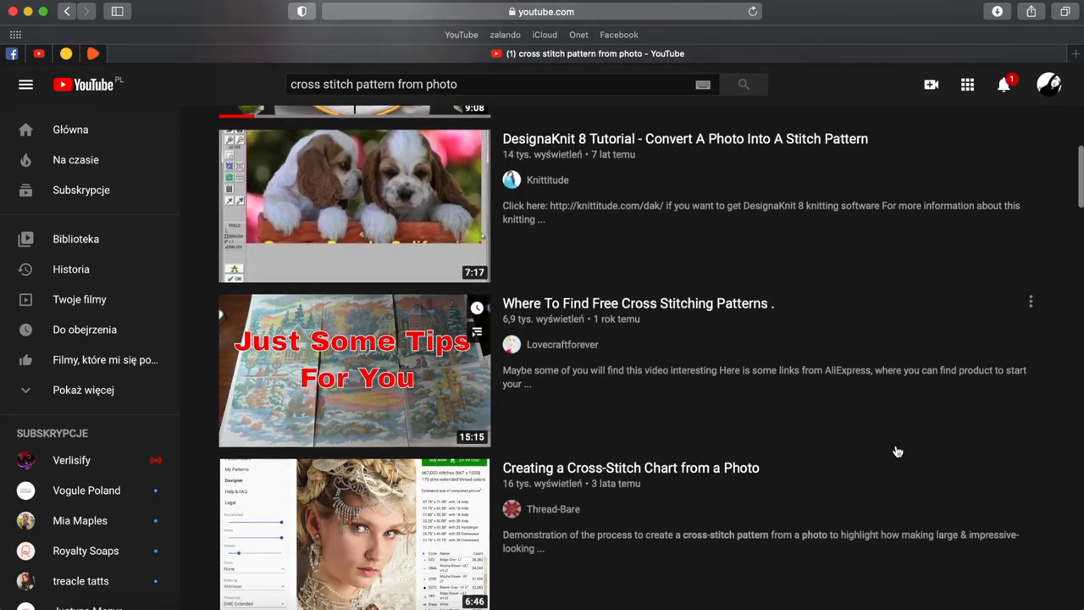
scroll("down", 3)
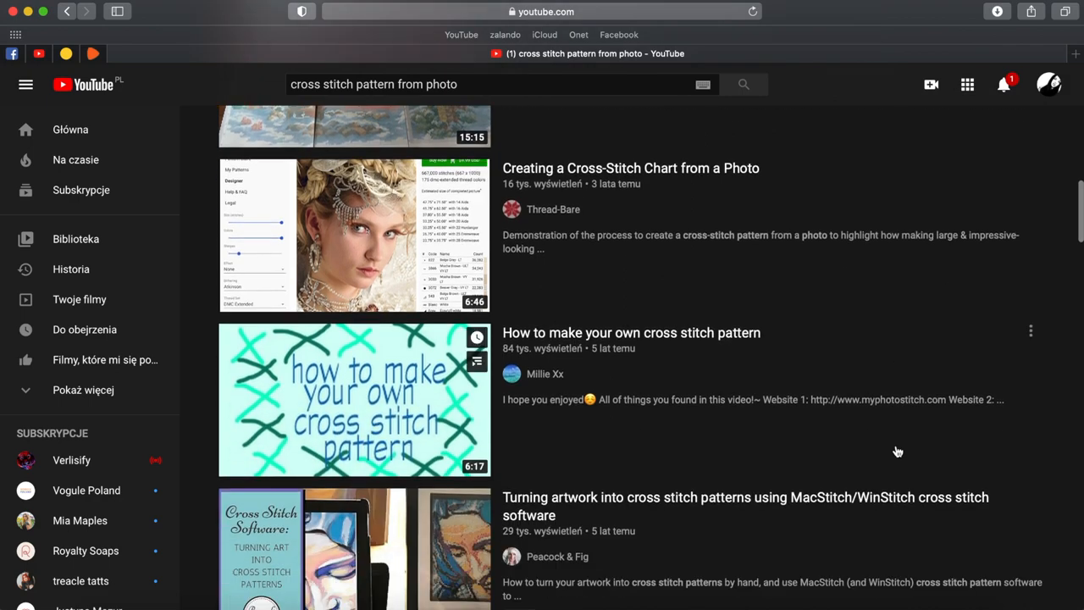
scroll("down", 3)
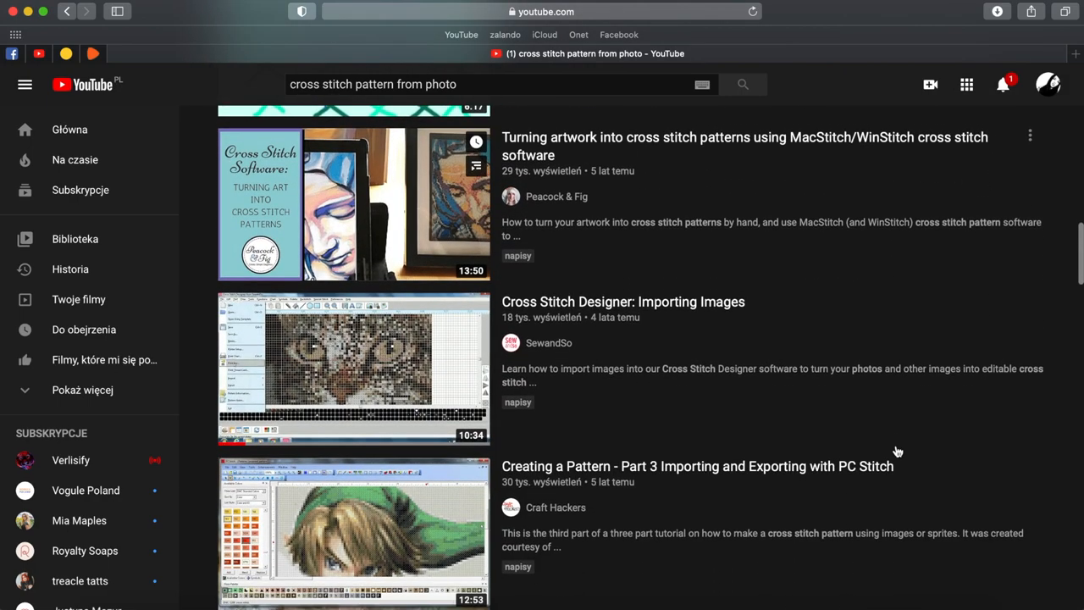
scroll("down", 3)
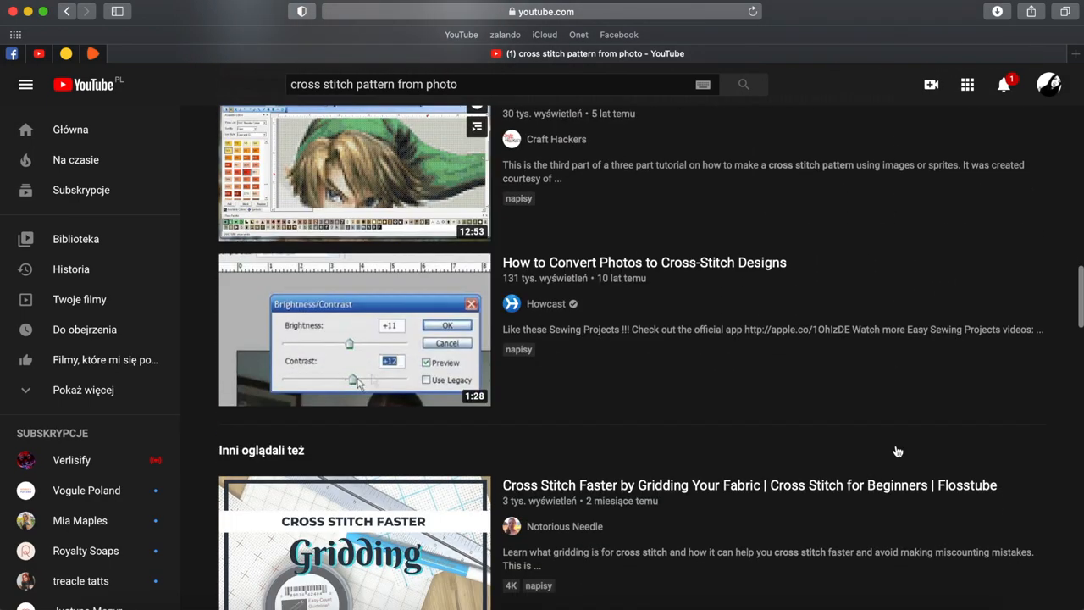
scroll("down", 3)
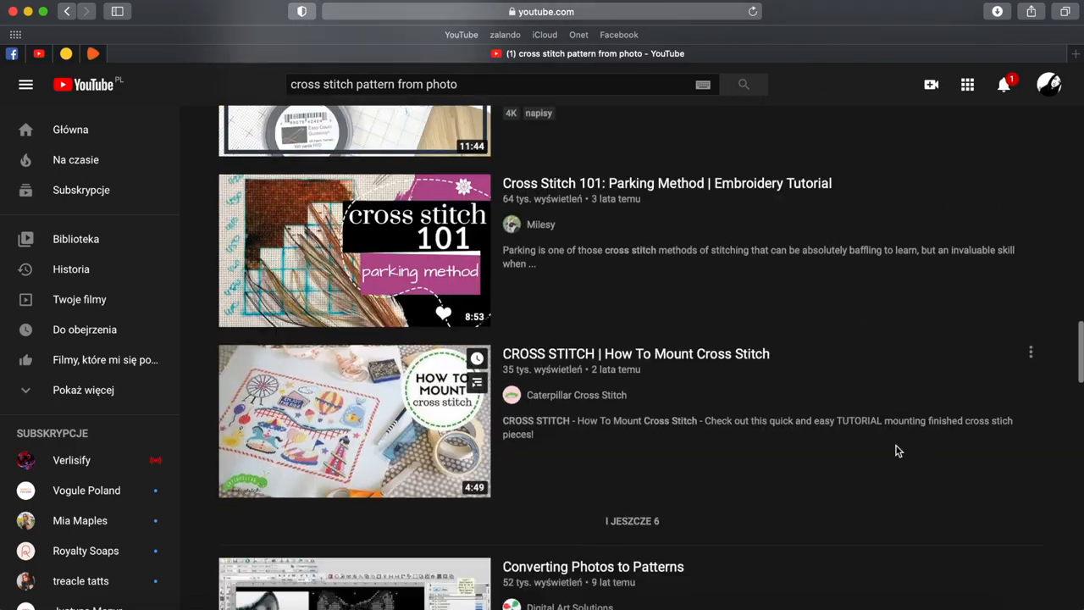
scroll("down", 3)
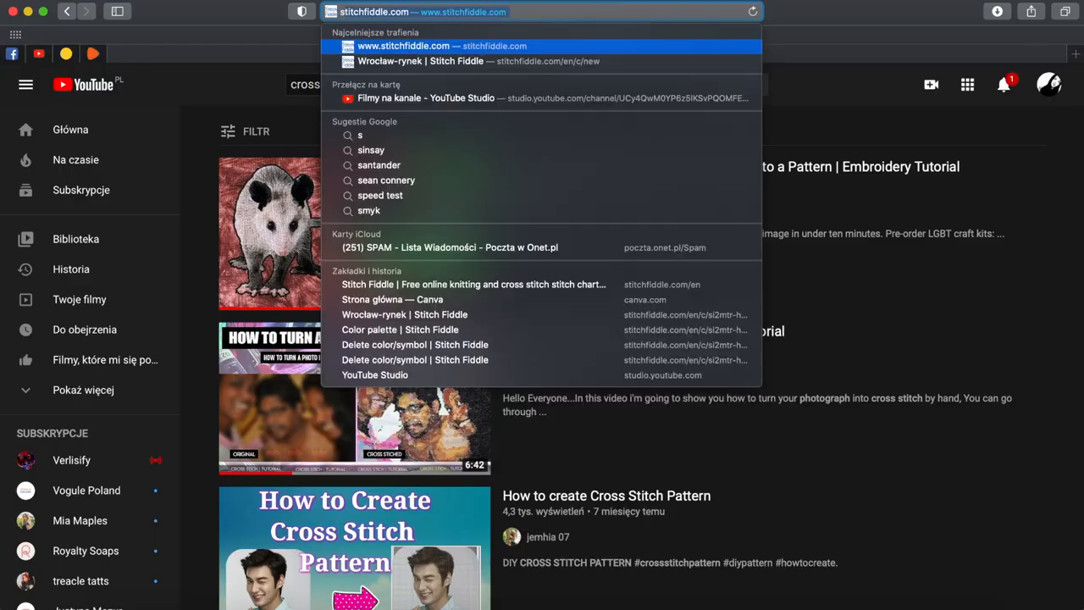
Step: Search Google Images for 'safiya nygaard' and scroll through the image results
type("safiya nygaard")
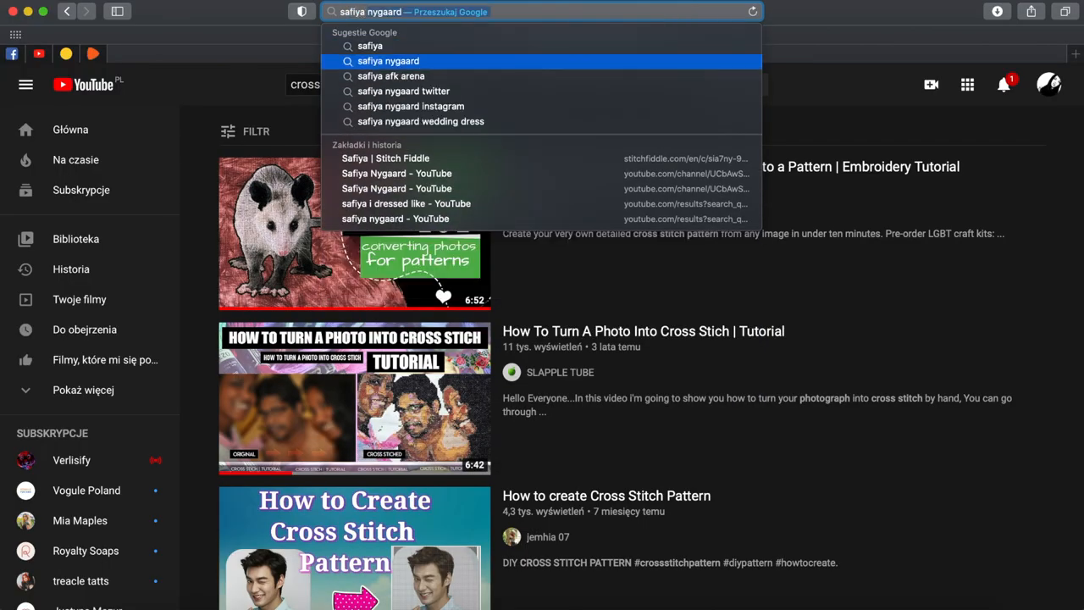
left_click(388, 60)
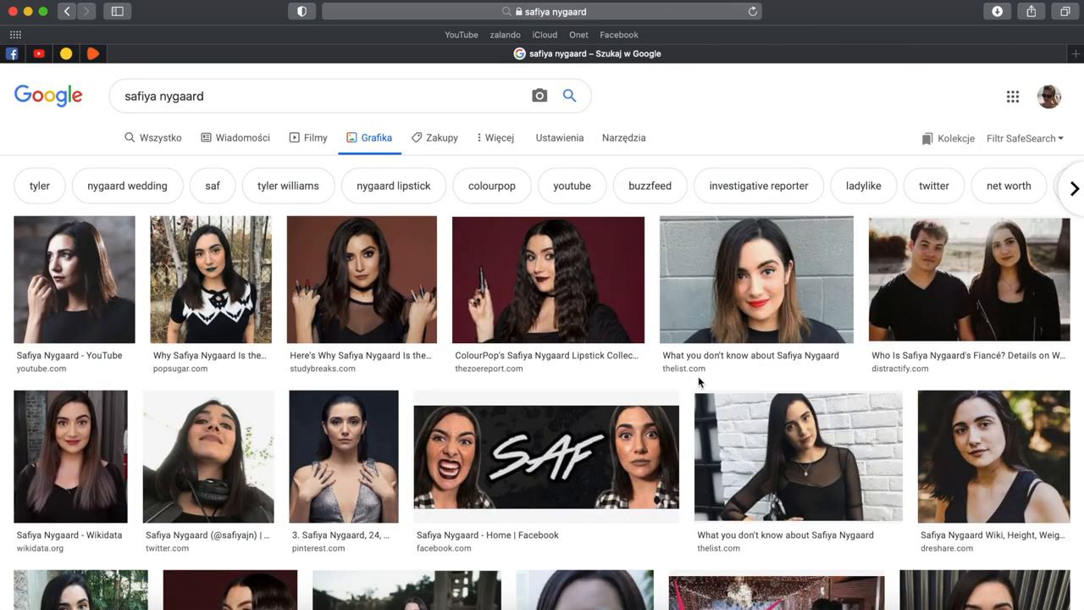
mouse_move(699, 387)
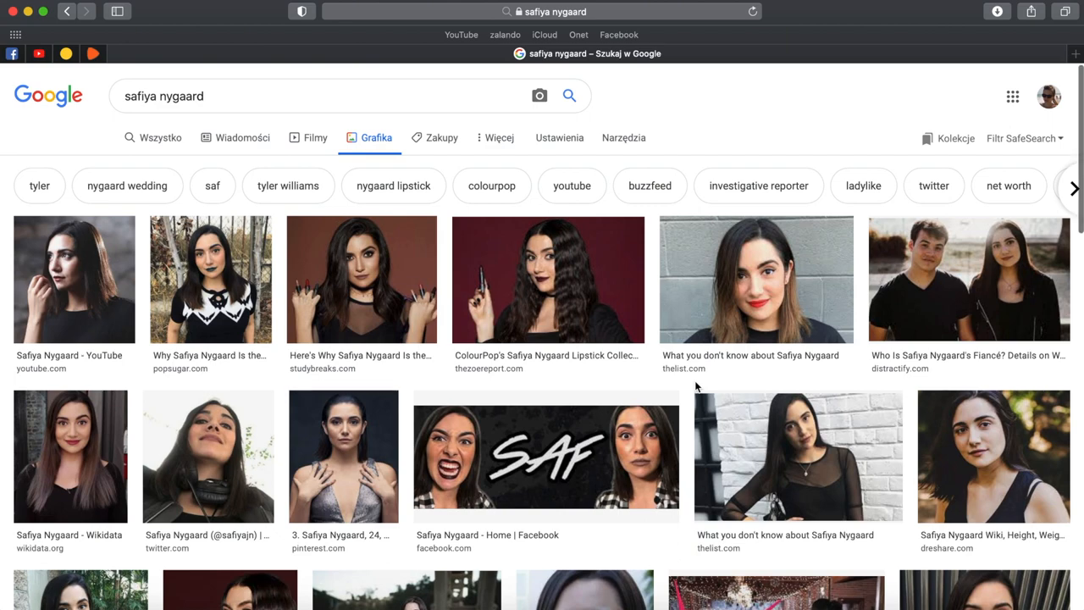
scroll("down", 3)
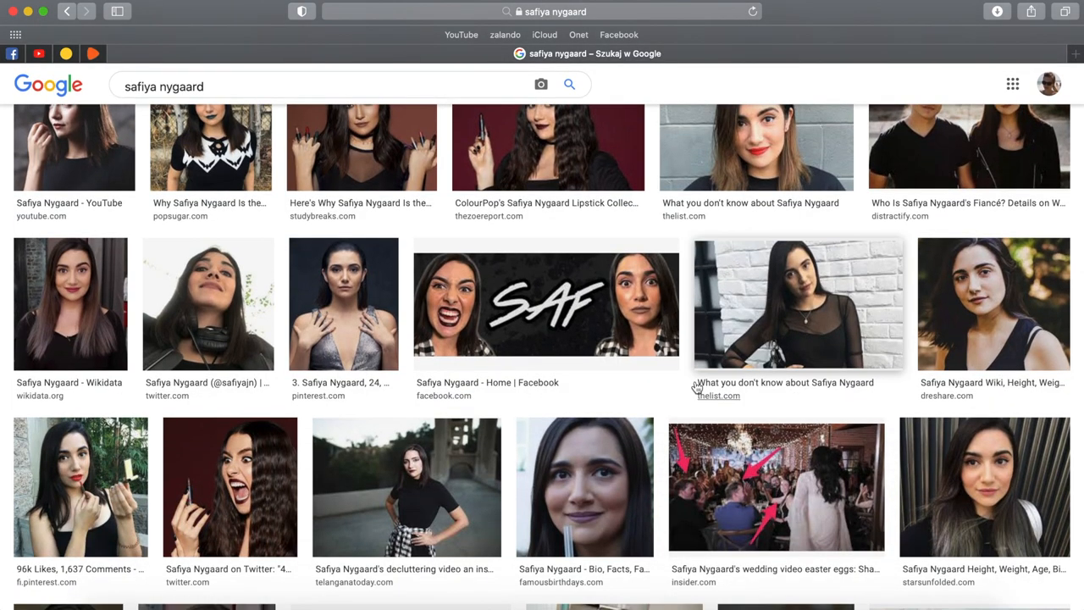
scroll("down", 3)
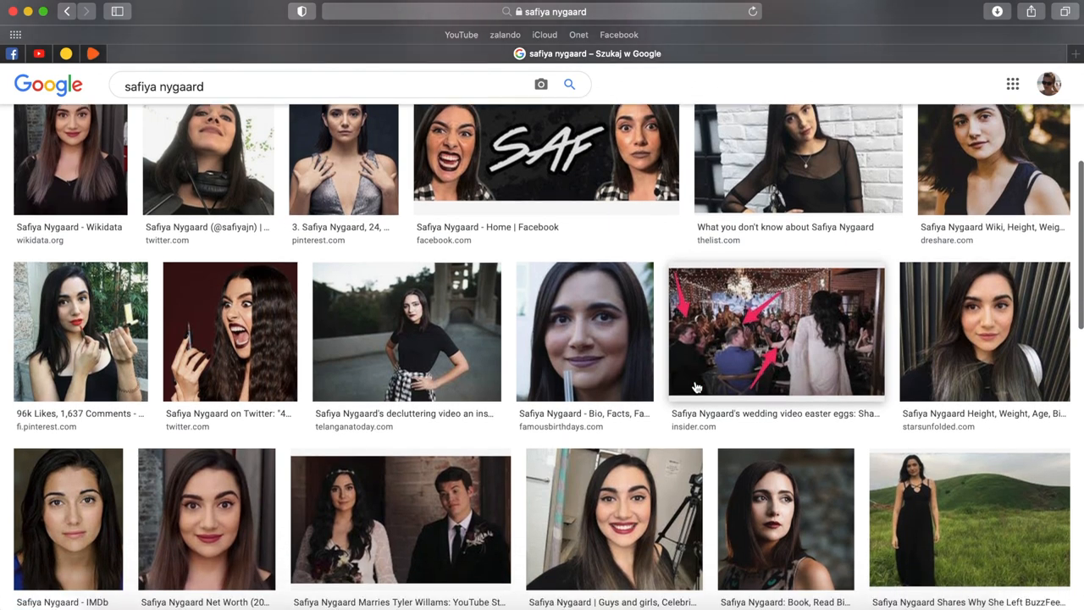
scroll("down", 3)
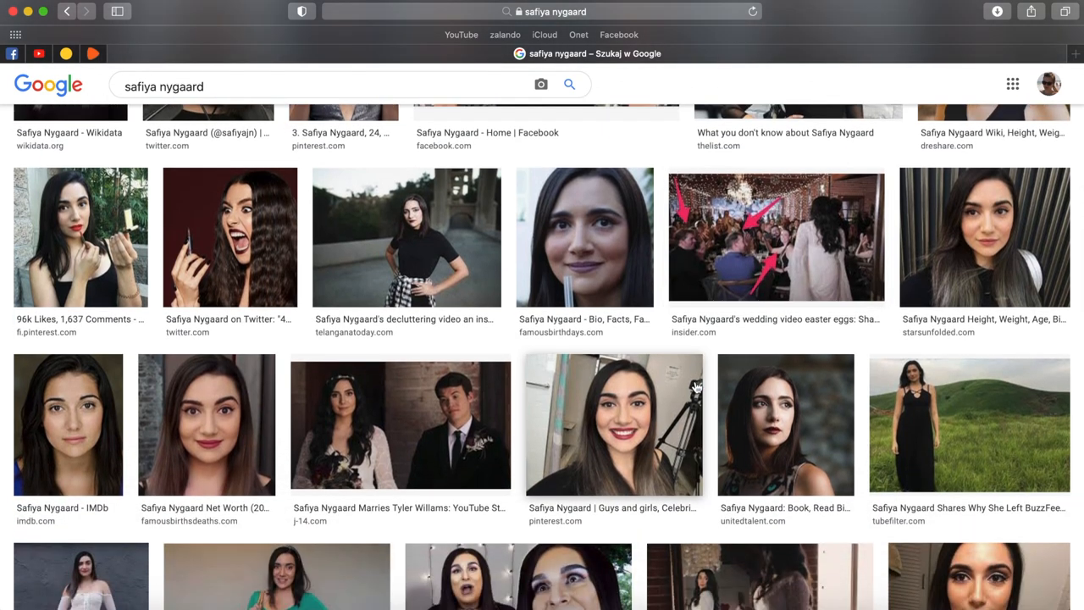
scroll("down", 3)
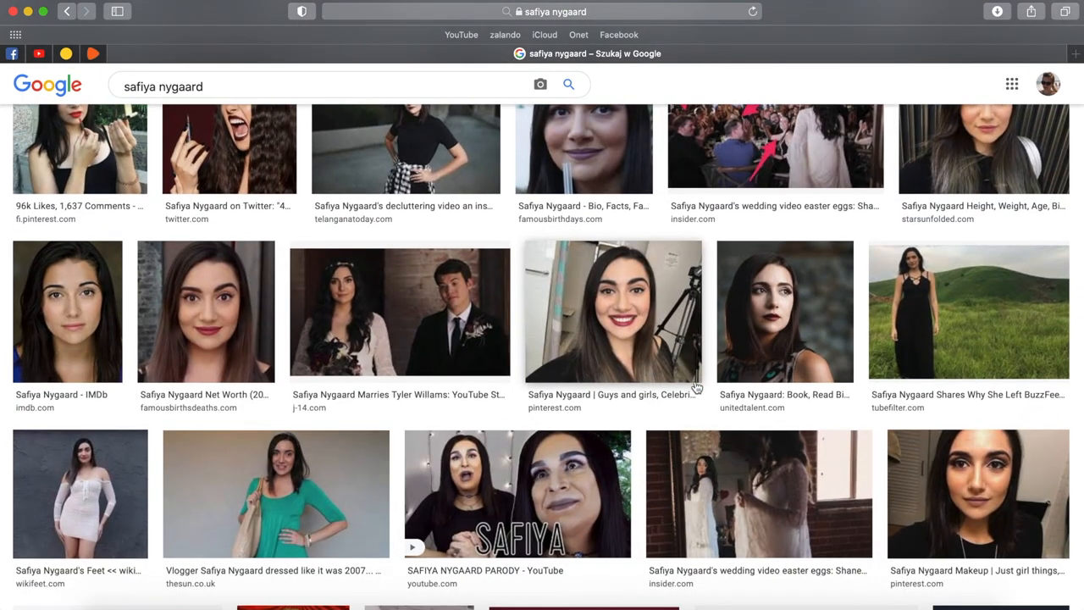
scroll("down", 3)
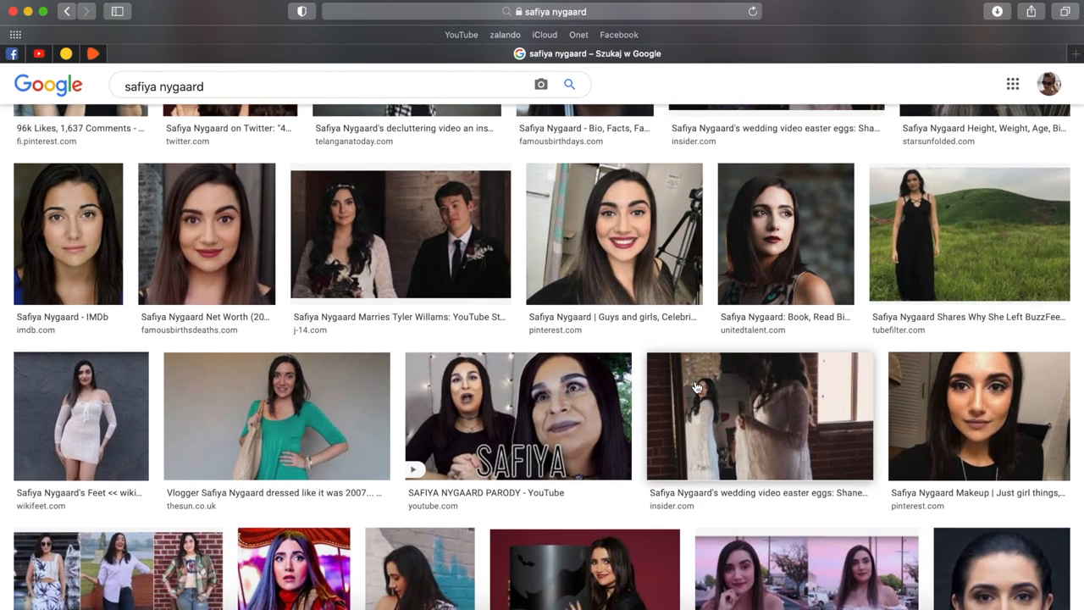
scroll("down", 3)
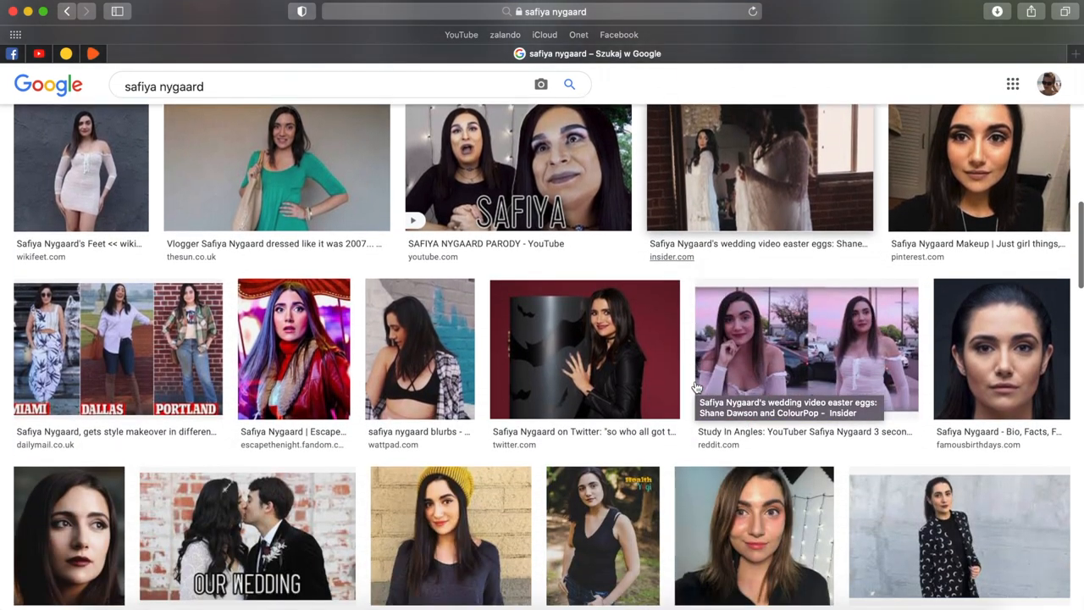
scroll("down", 3)
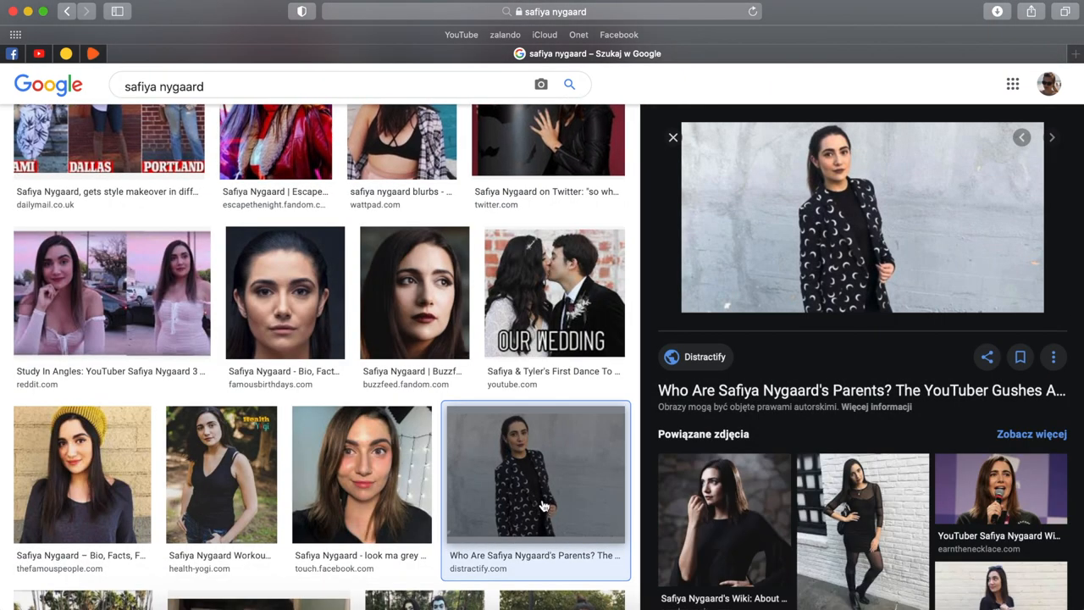
mouse_move(522, 490)
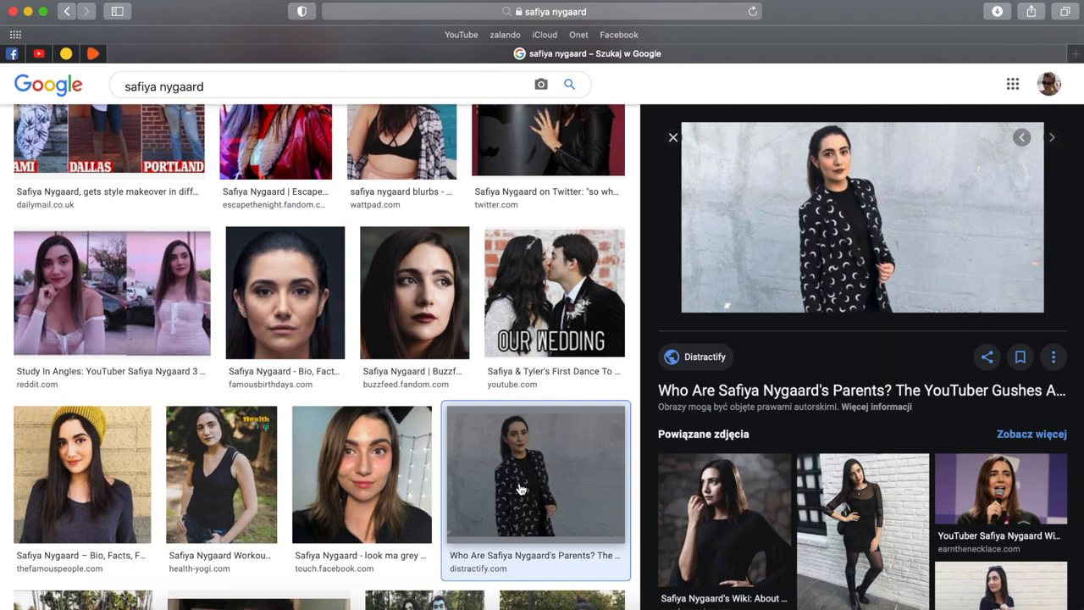
Step: Open the close-up face portrait larger and bring up its save options
scroll("down", 3)
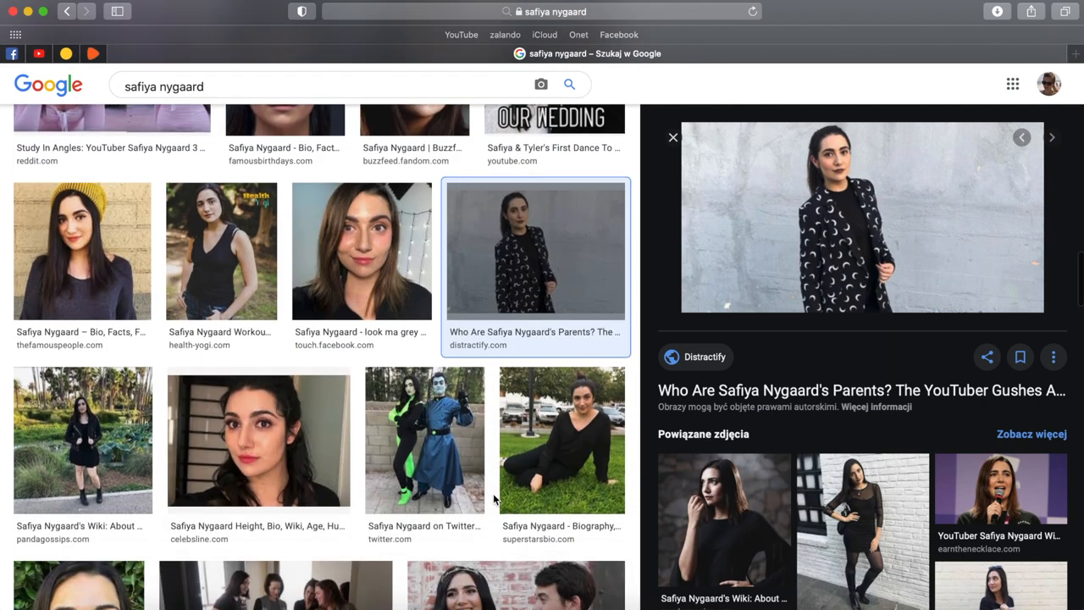
left_click(82, 439)
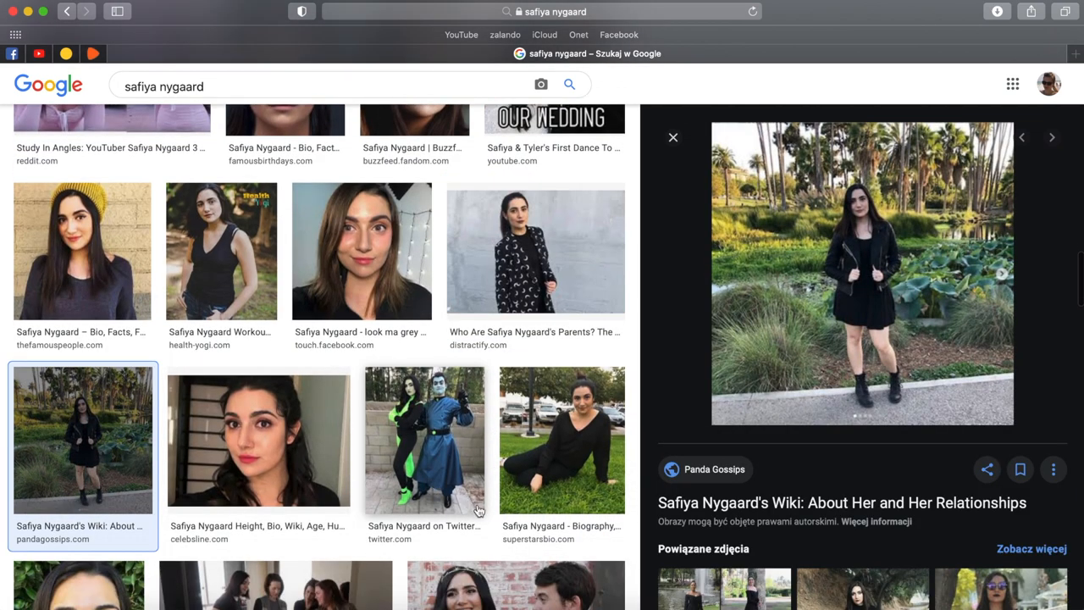
scroll("down", 3)
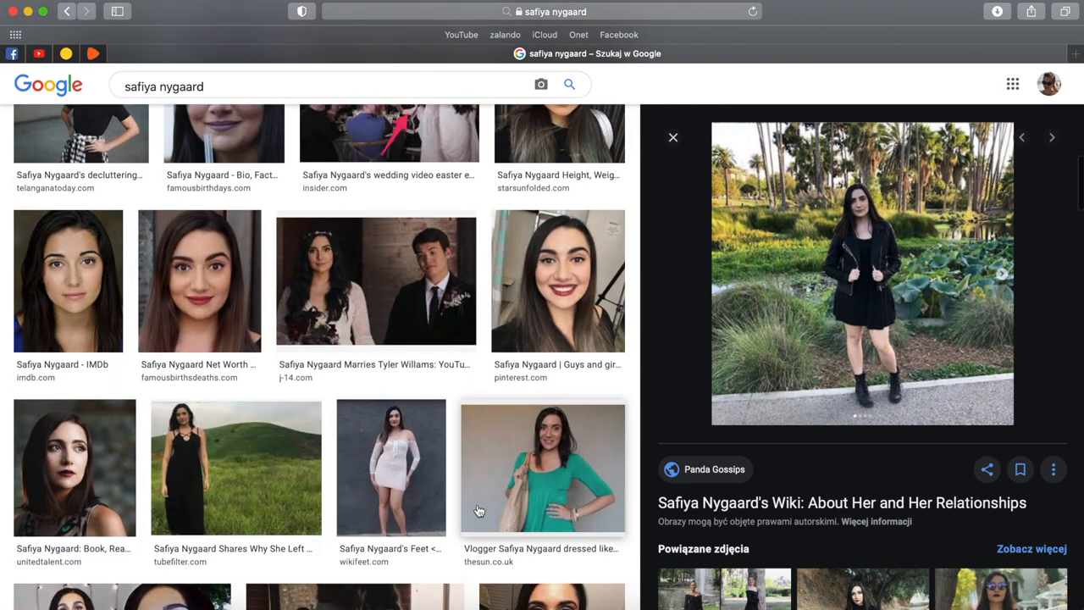
left_click(199, 280)
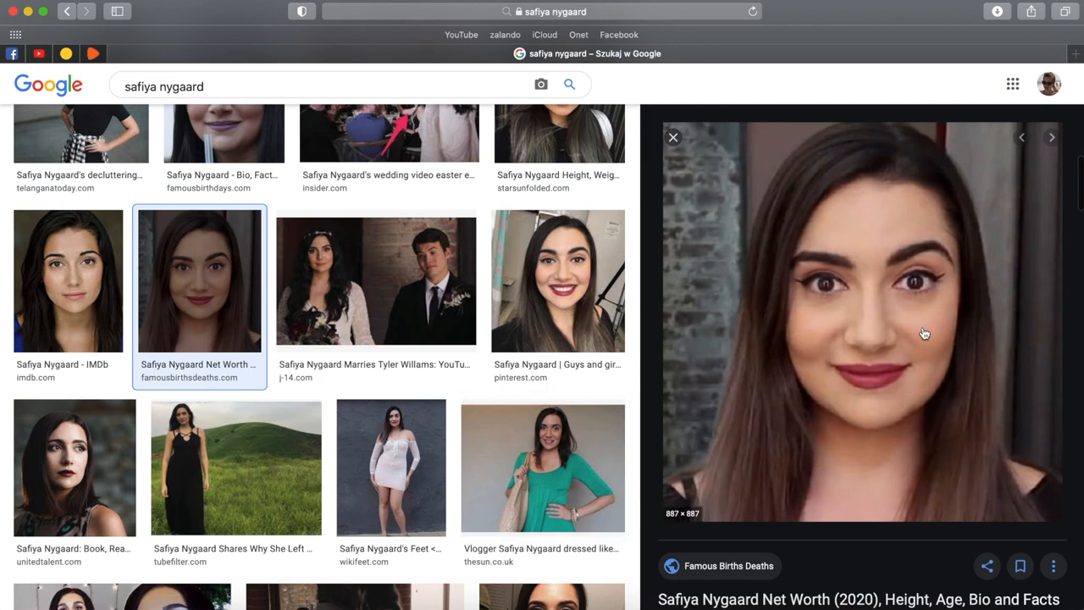
right_click(925, 333)
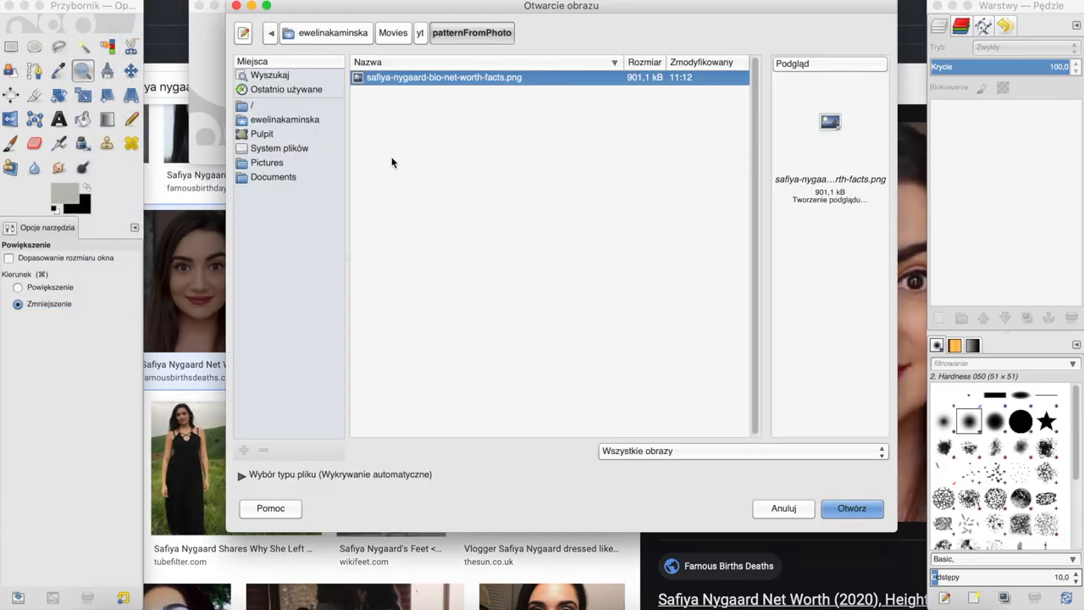
Step: Open the saved portrait in GIMP and paint white over the background near the head
left_click(851, 509)
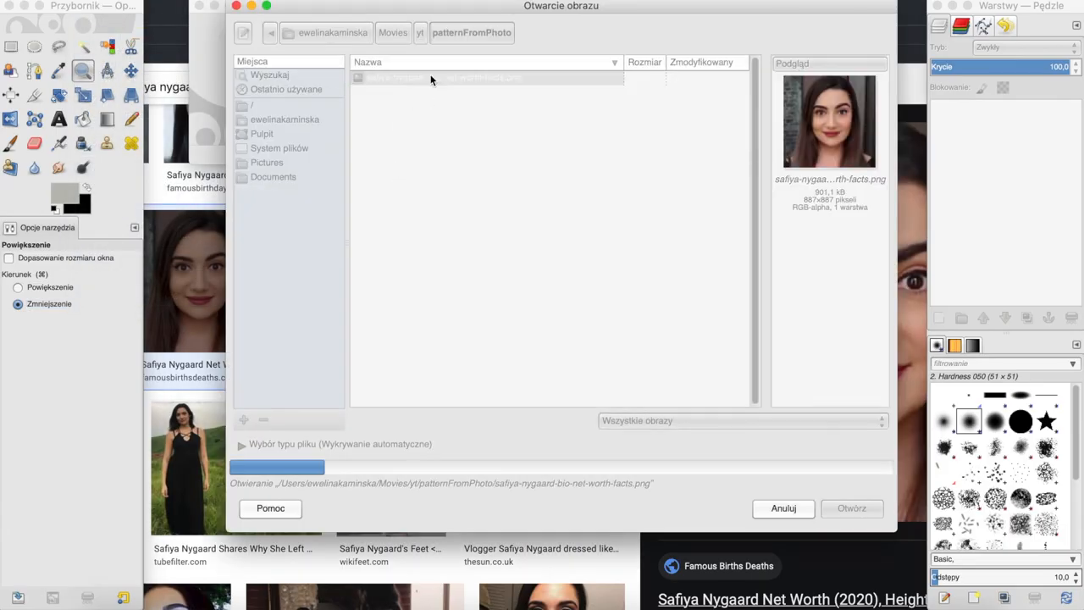
left_click(851, 508)
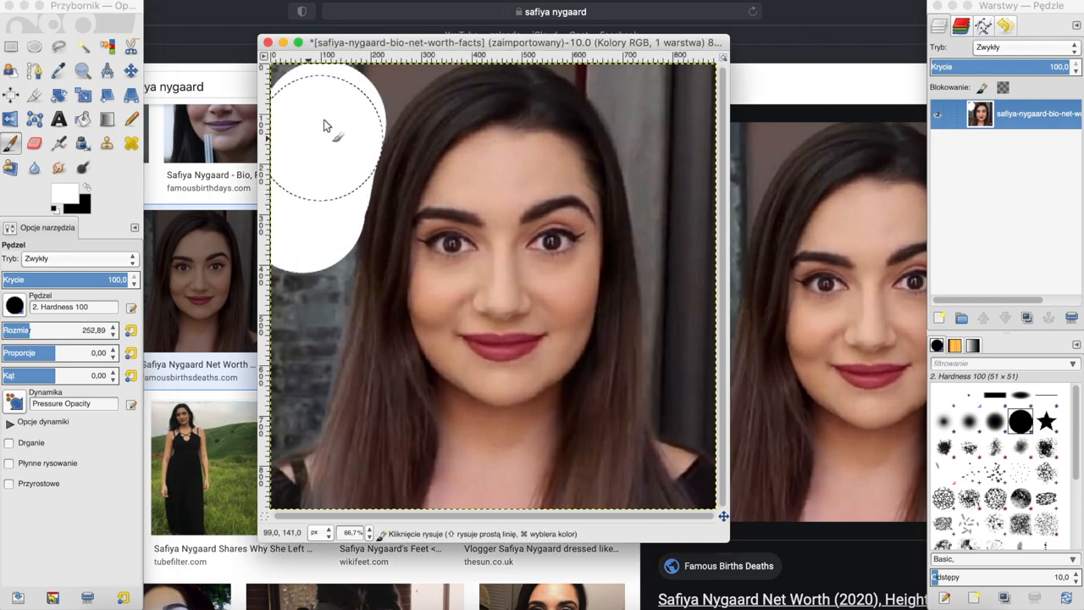
left_click_drag(327, 135, 284, 390)
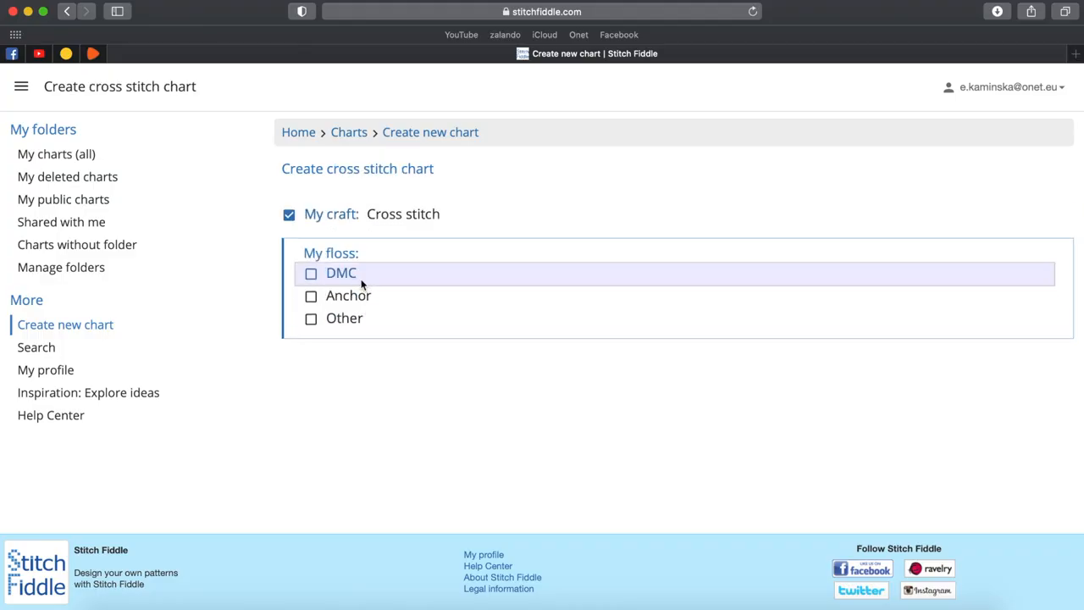
Step: Select DMC floss, choose From picture, and pick the portrait to convert
left_click(341, 272)
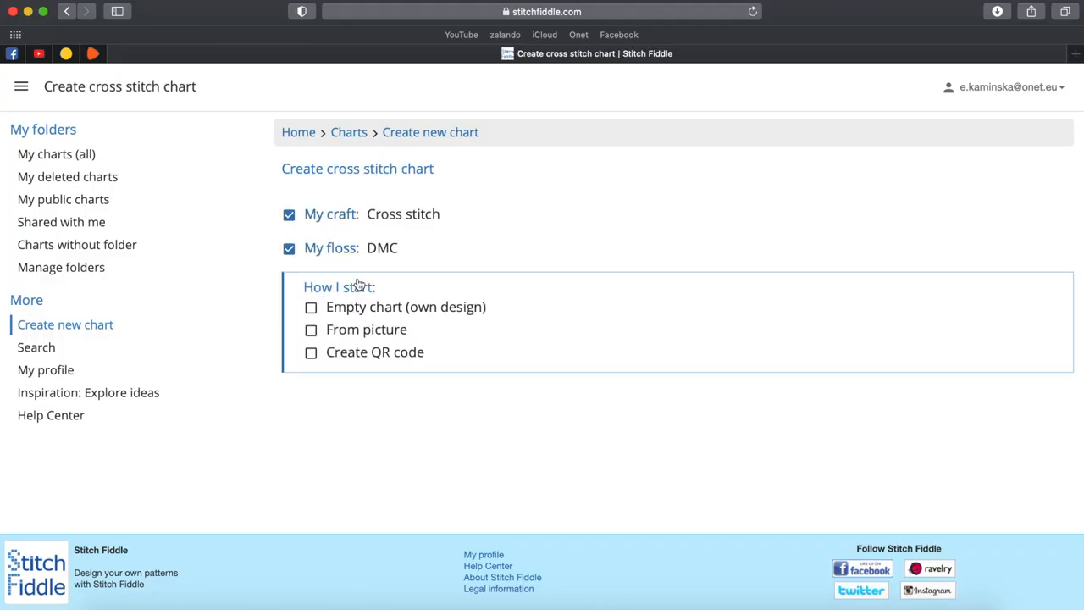
left_click(366, 329)
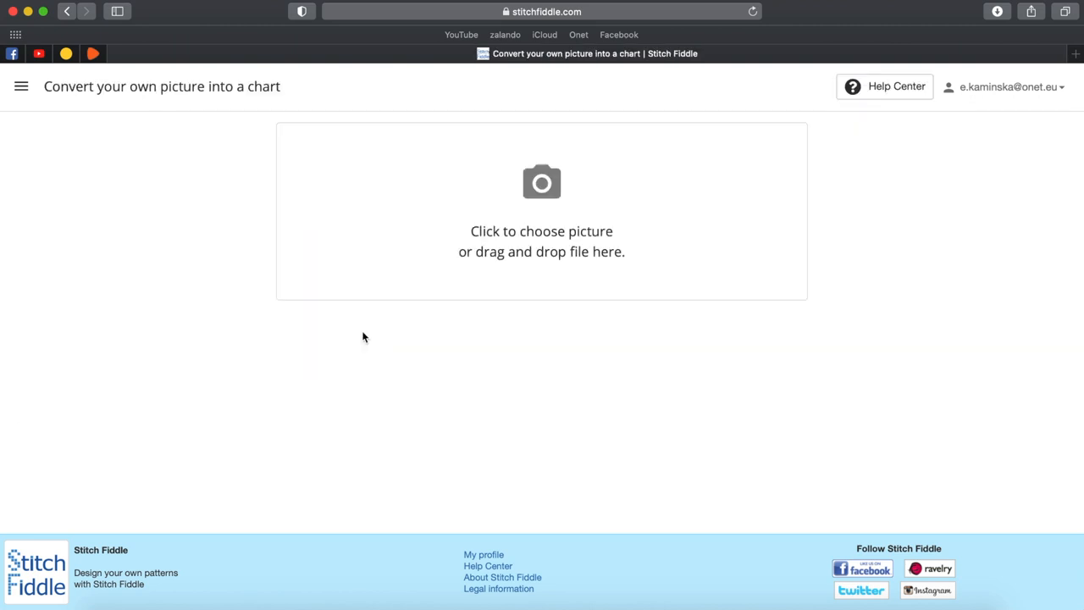
left_click(541, 211)
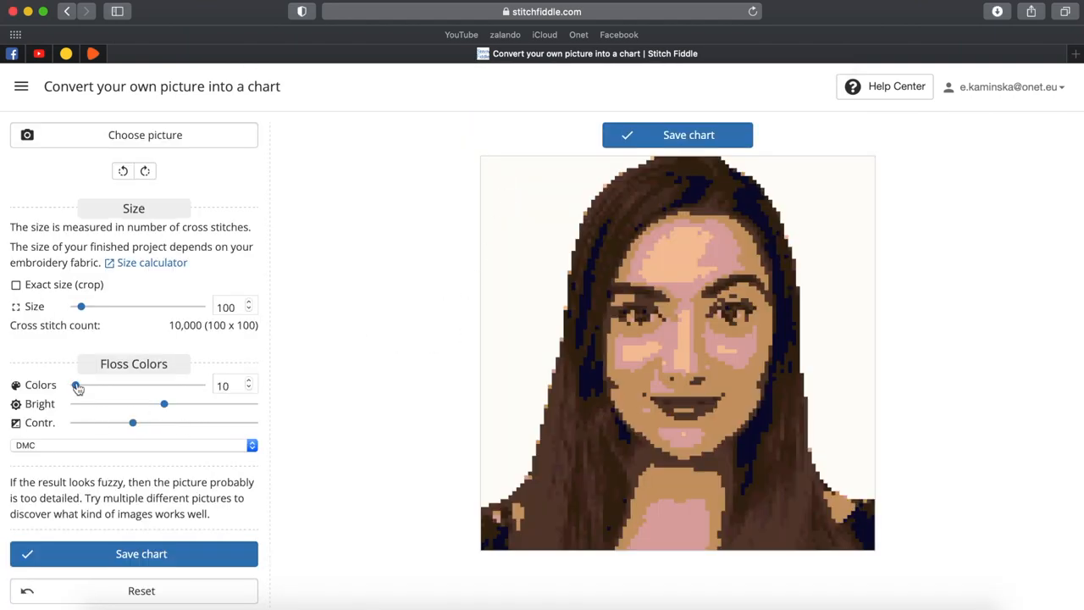
Step: Increase the contrast and settle the chart size at 66 stitches
left_click_drag(74, 386, 205, 386)
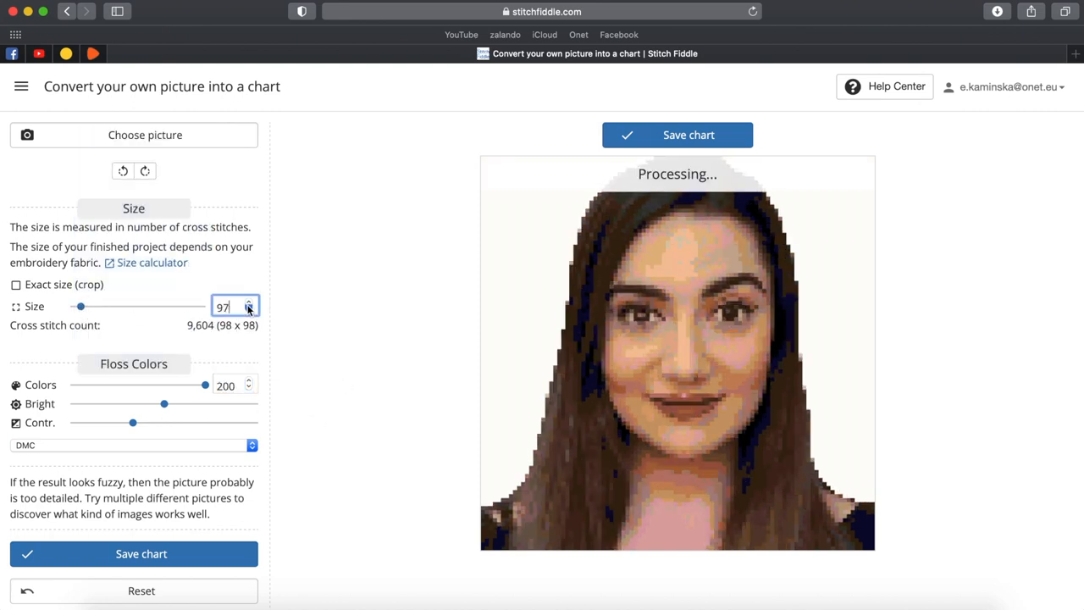
left_click(249, 310)
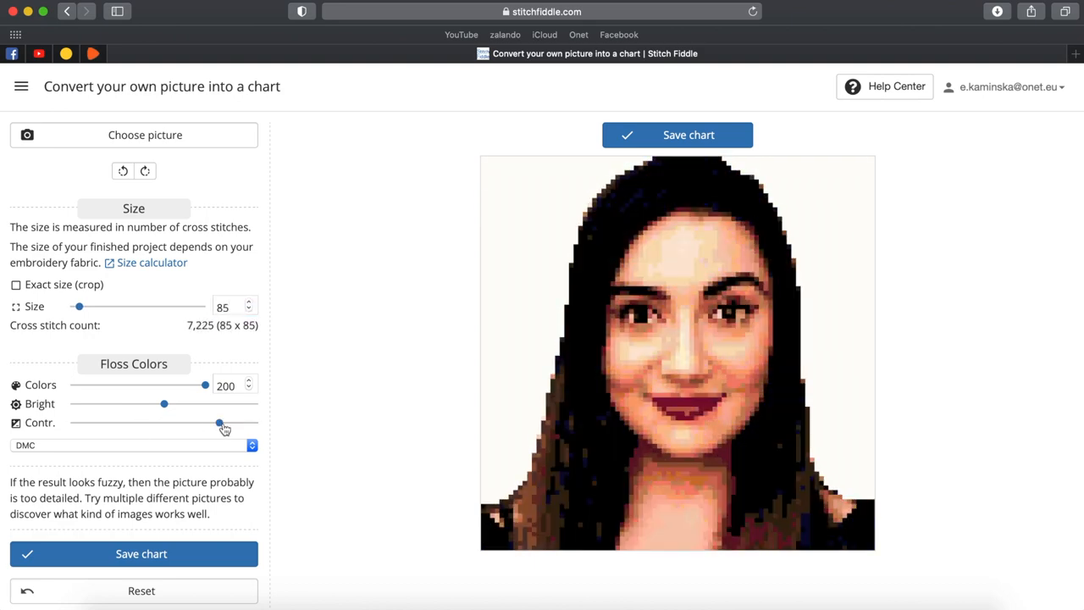
left_click_drag(219, 423, 239, 423)
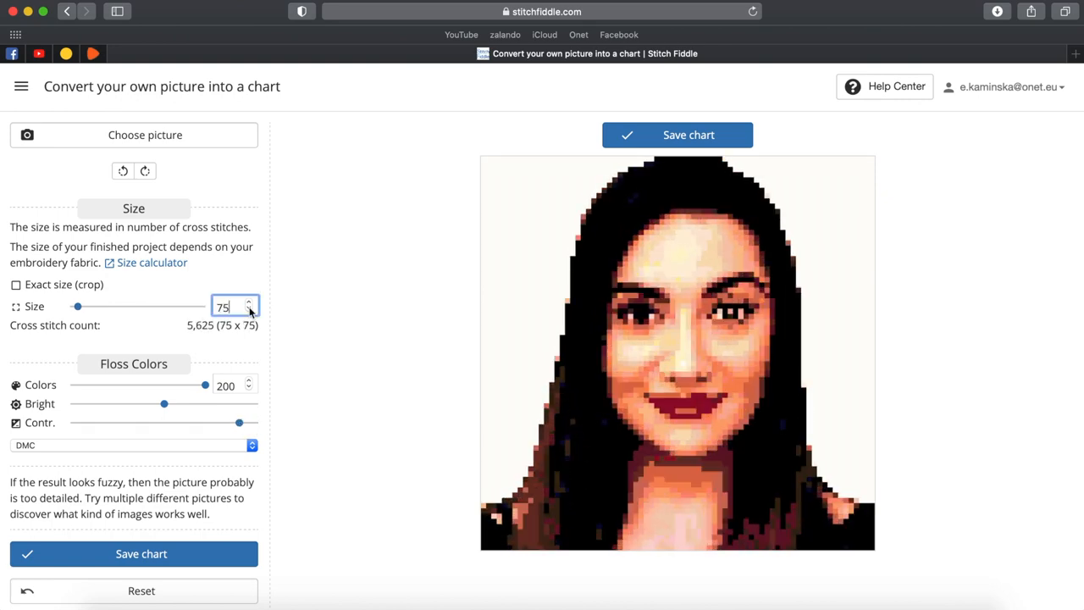
left_click(249, 310)
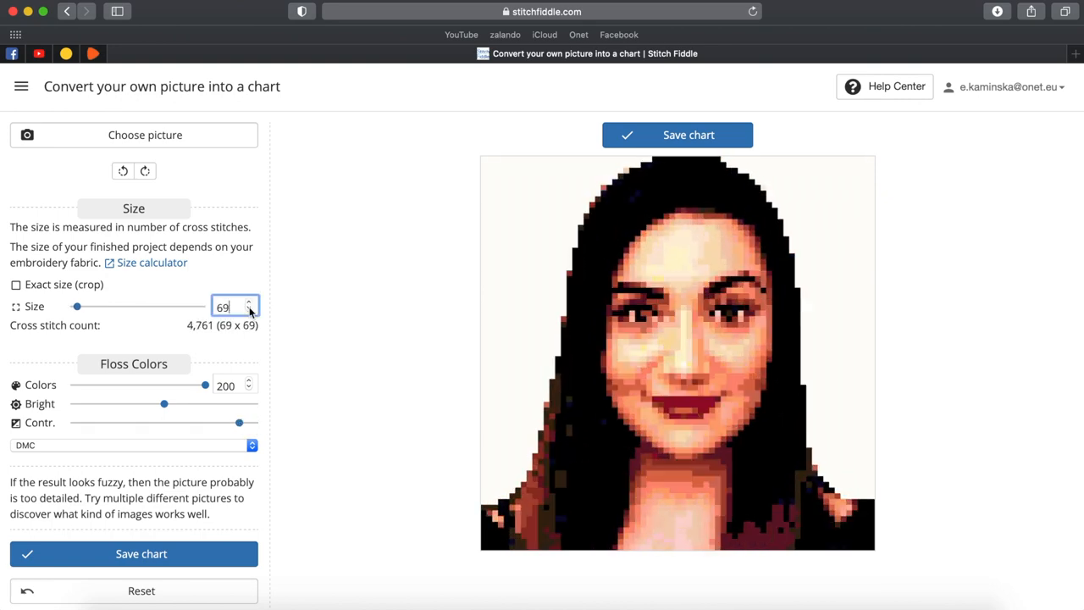
left_click(249, 303)
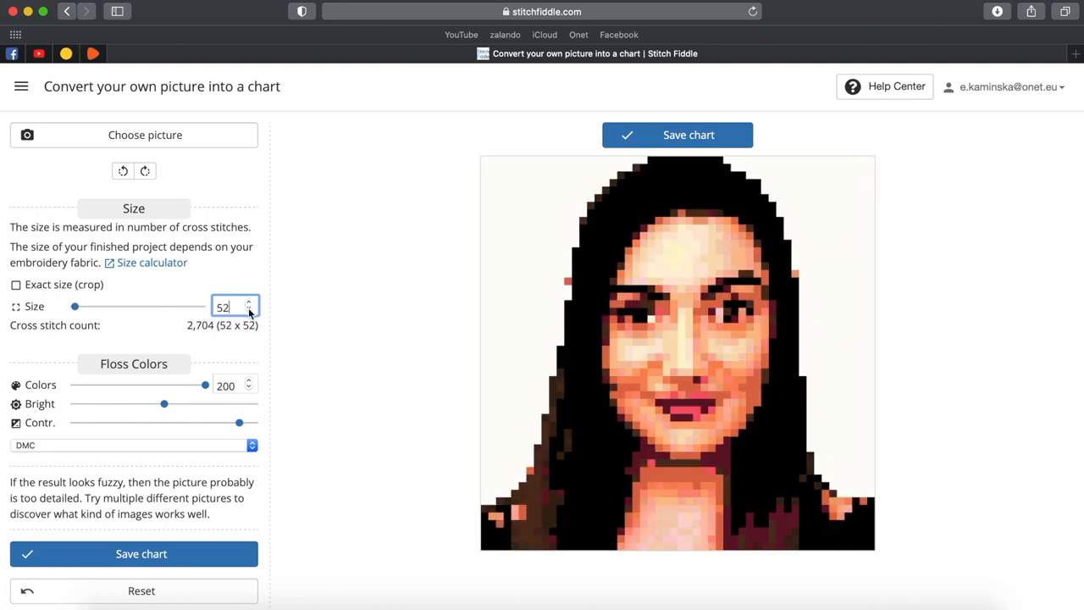
left_click(248, 302)
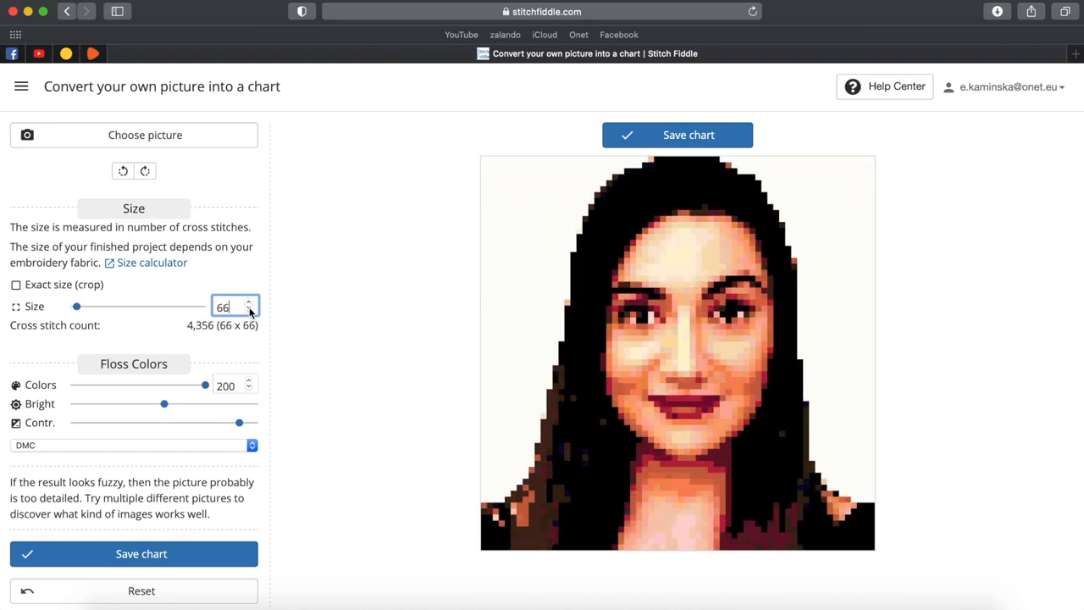
Step: Cut the palette to 26 floss colours and save the chart
left_click_drag(205, 384, 116, 384)
type("6")
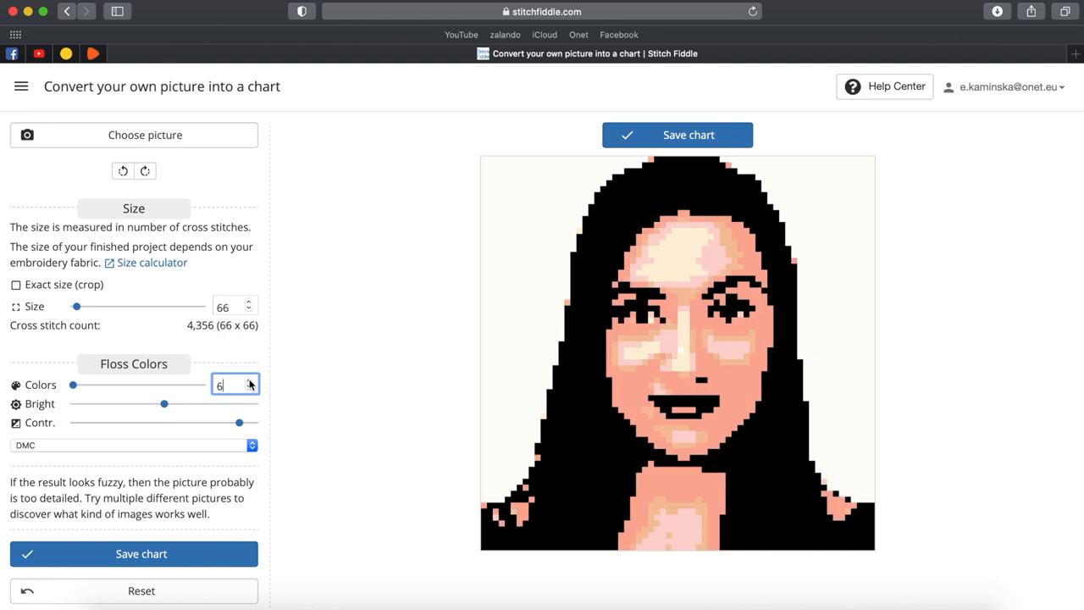
type("20")
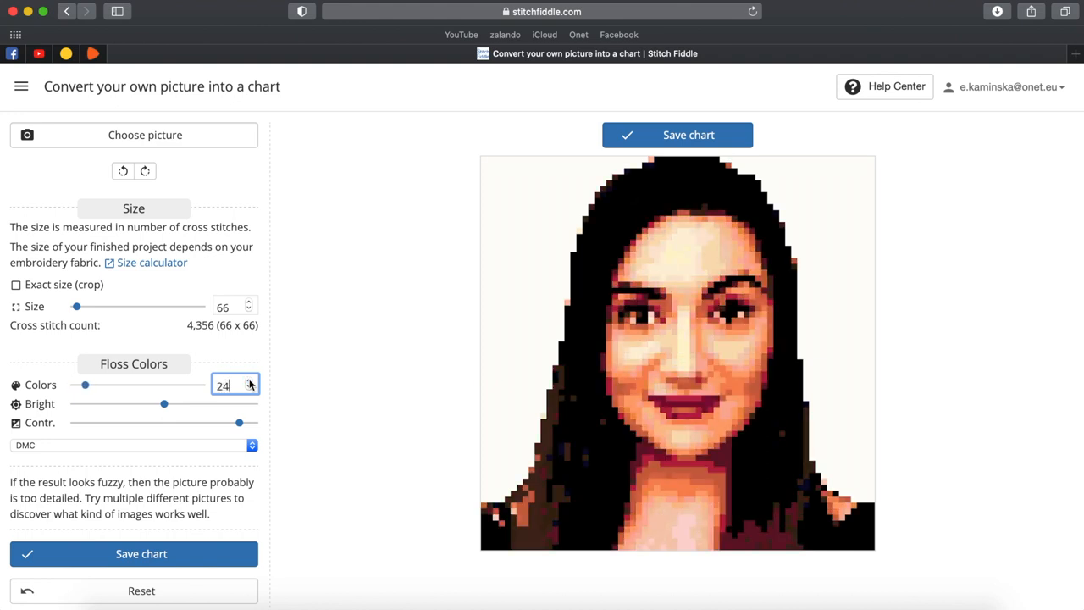
left_click(249, 381)
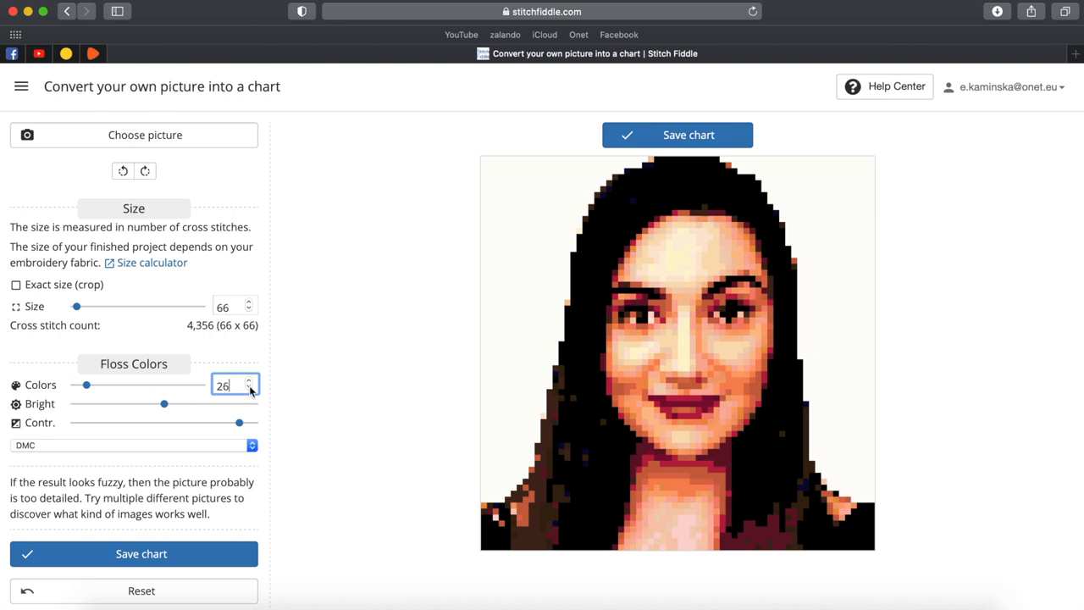
left_click(678, 135)
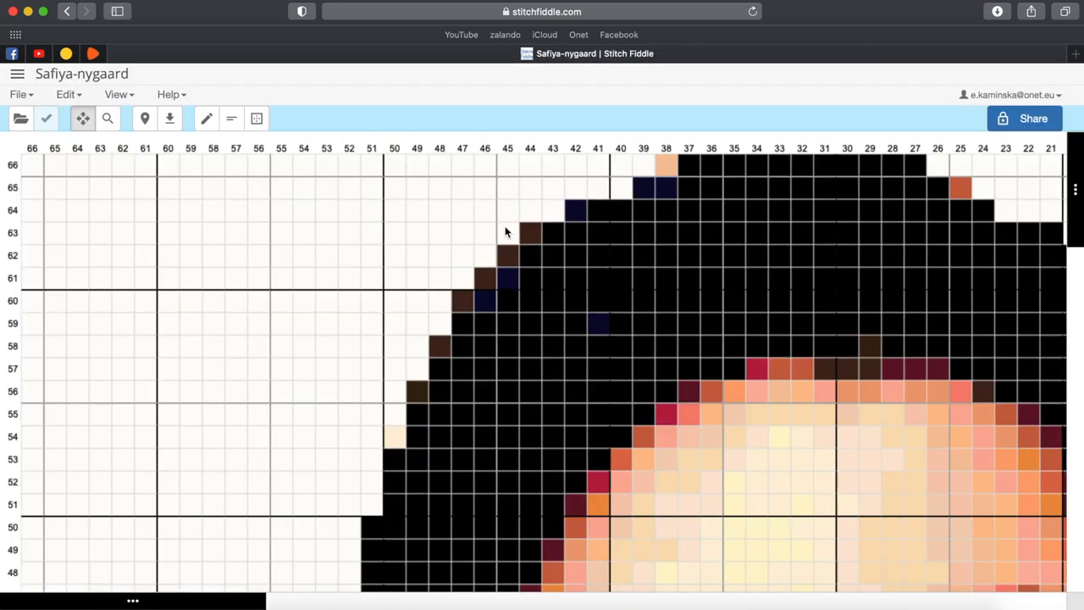
Step: Zoom out to the whole chart, add a teal DMC floss, and paint the lips with it
left_click(107, 119)
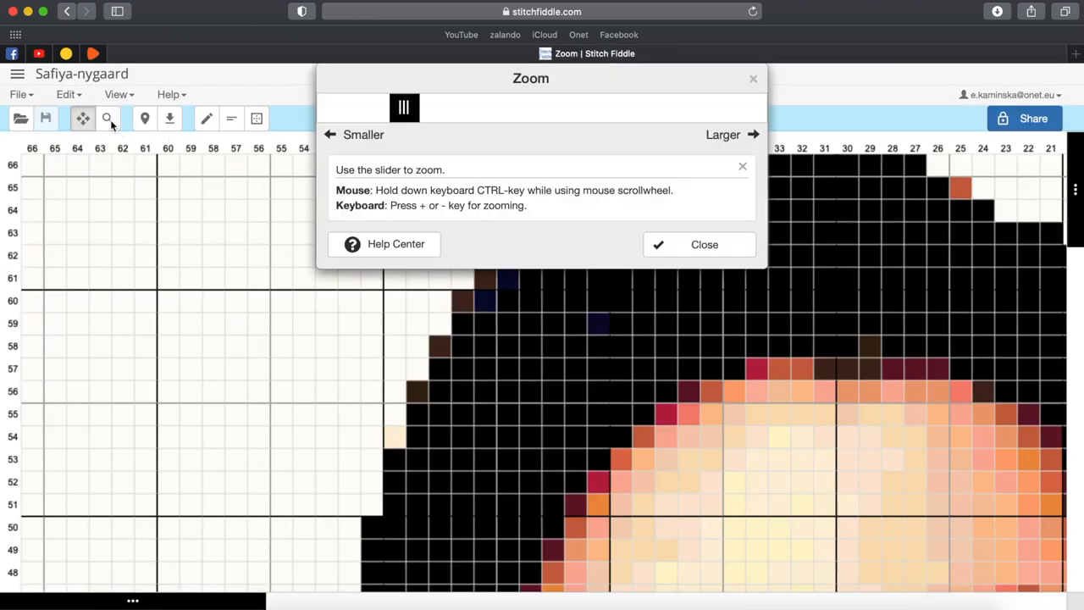
left_click_drag(403, 108, 349, 108)
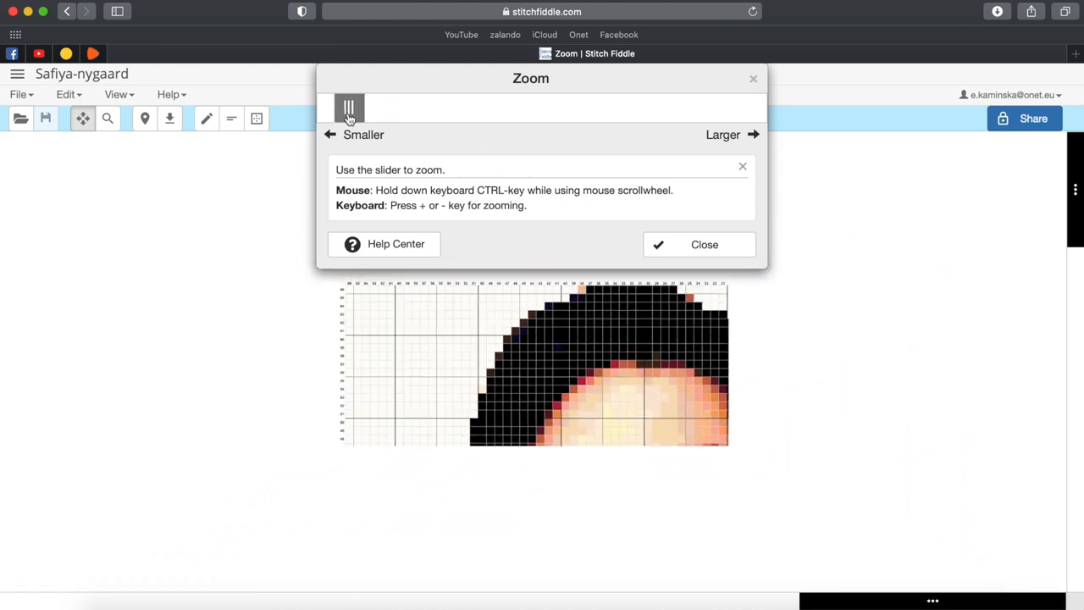
left_click(704, 244)
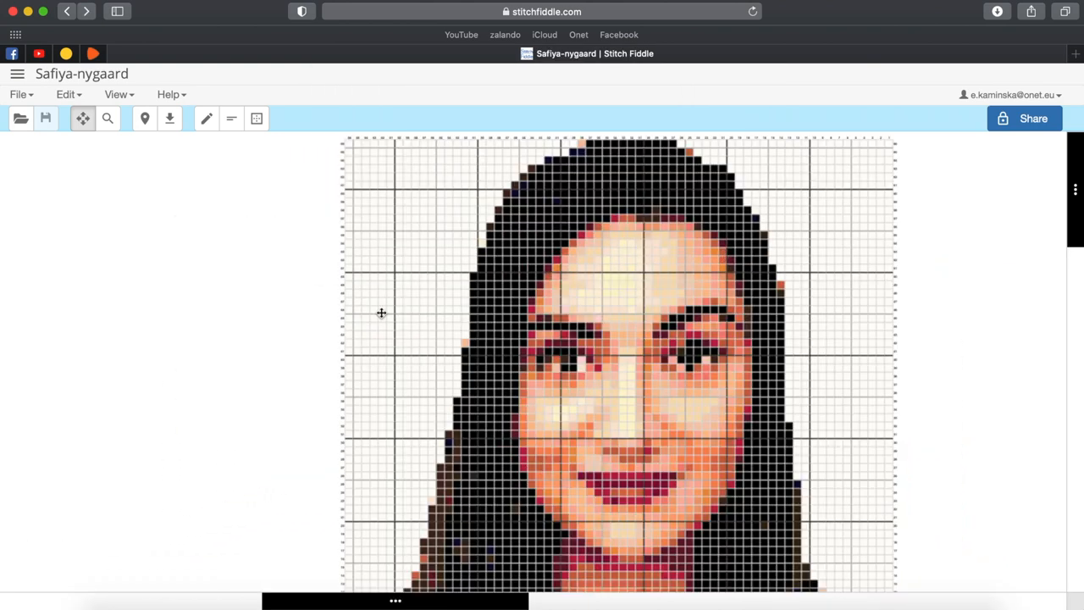
left_click(206, 118)
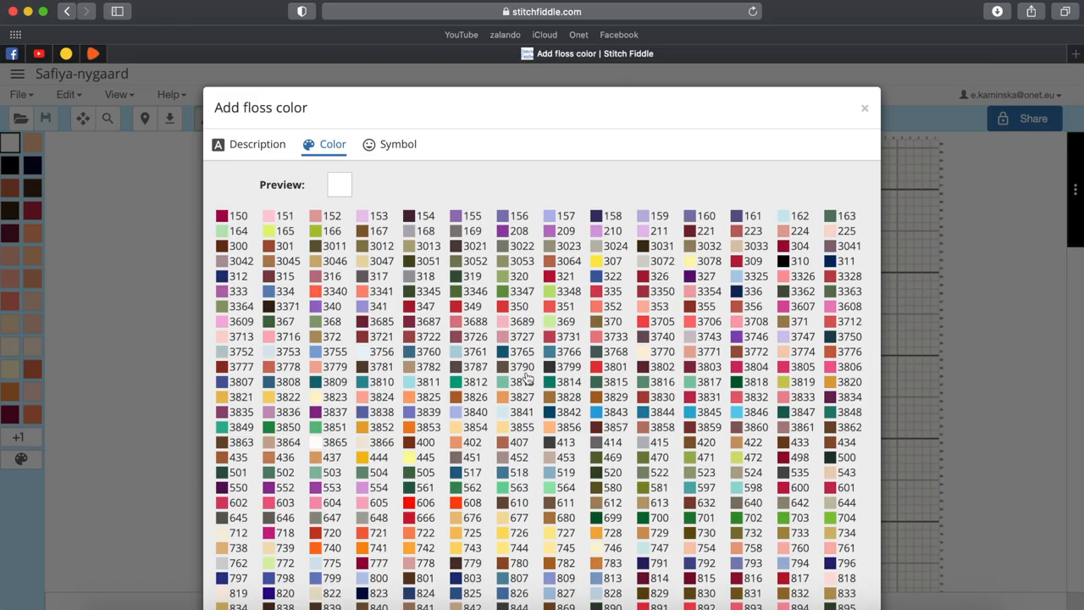
scroll("down", 3)
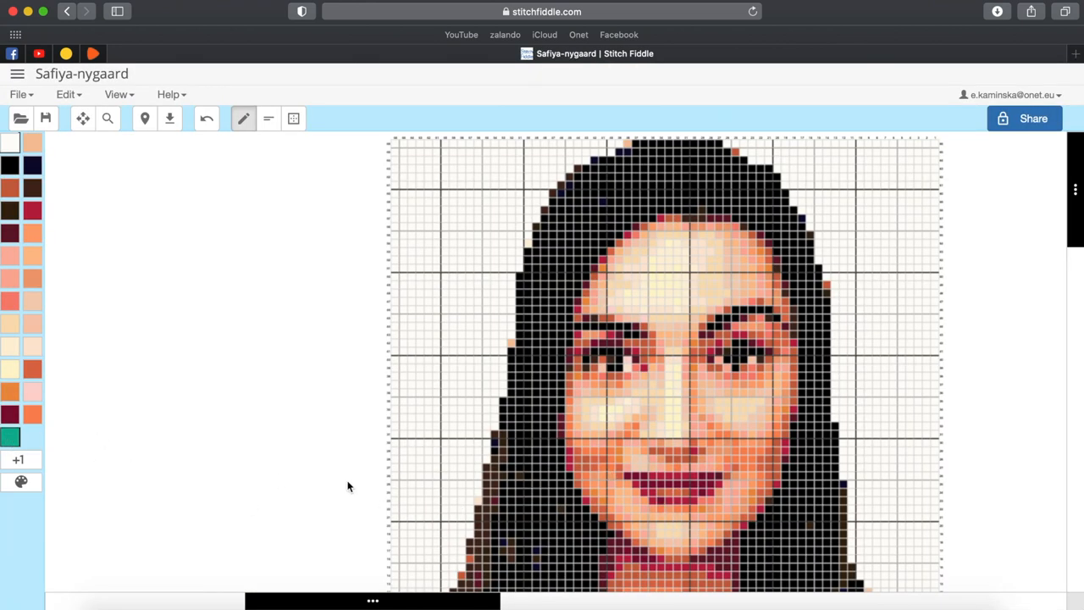
left_click_drag(627, 481, 712, 482)
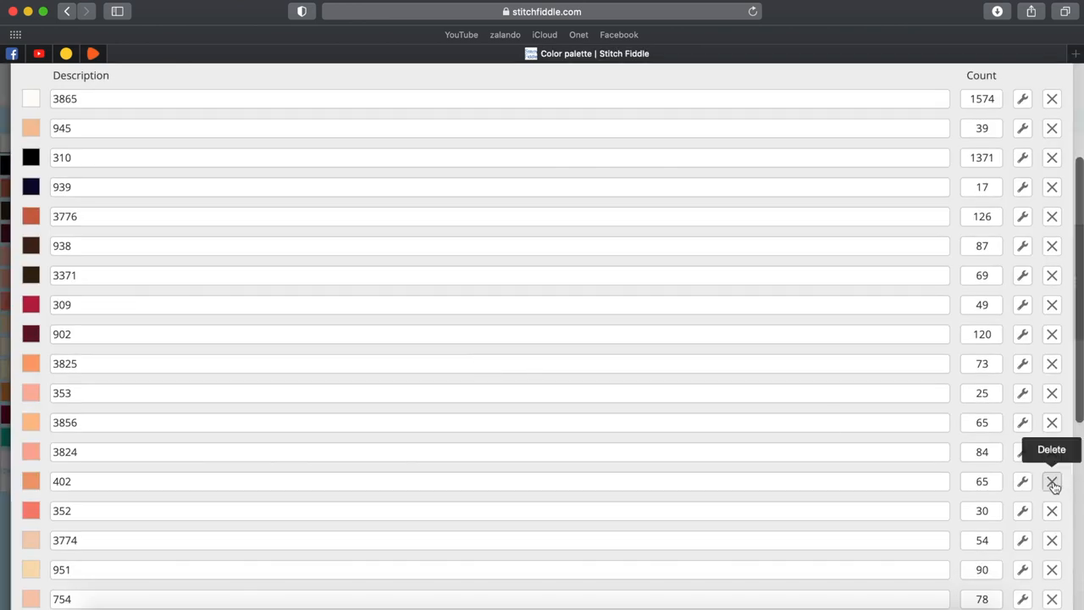
Step: Delete floss 402, replacing it with a light shade
left_click(1052, 481)
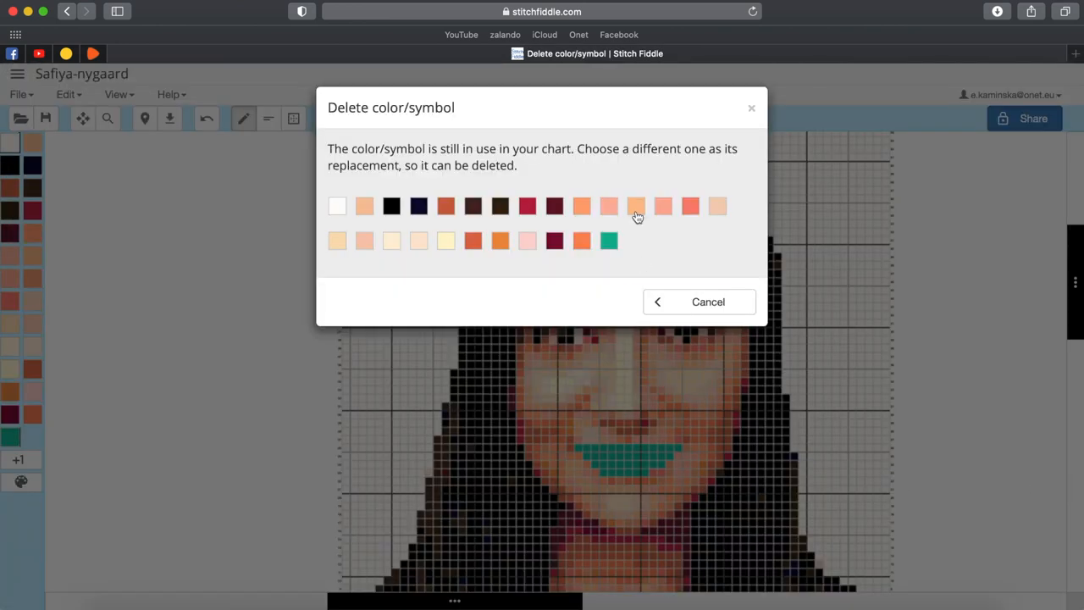
left_click(637, 206)
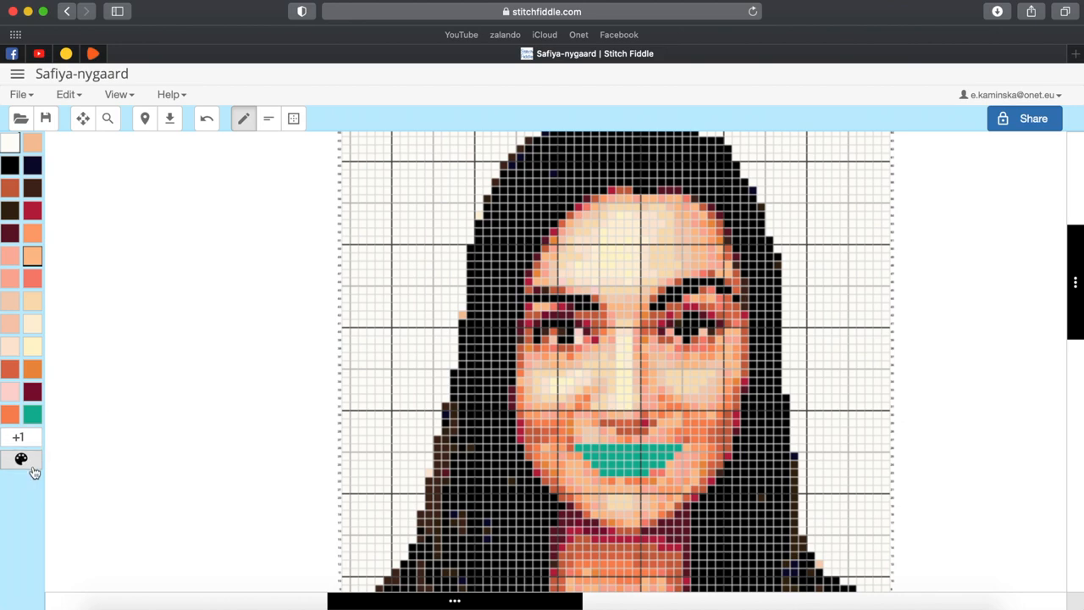
left_click(20, 459)
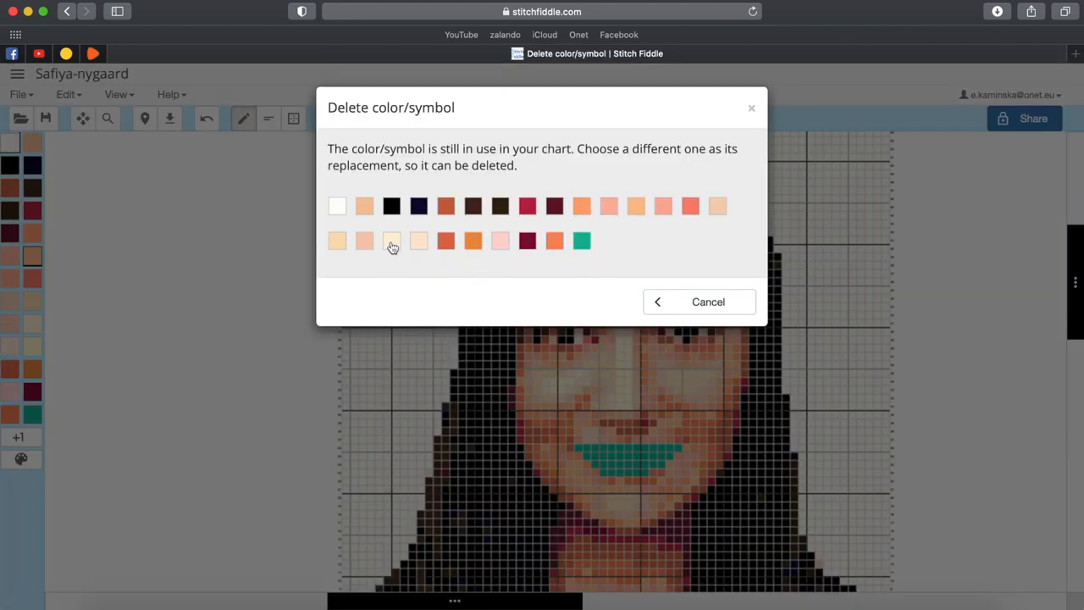
left_click(608, 206)
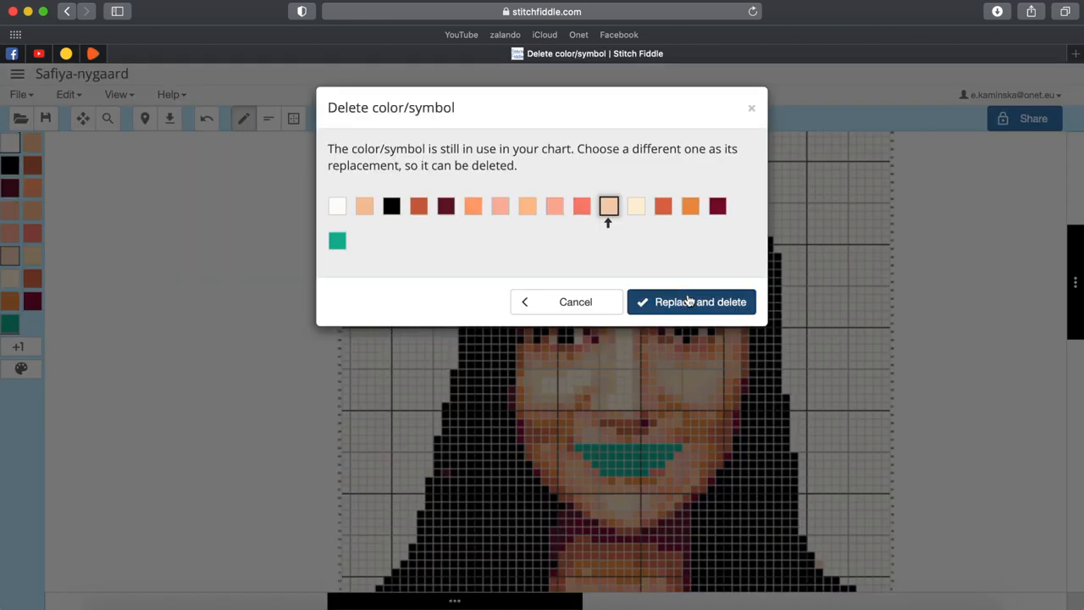
left_click(691, 302)
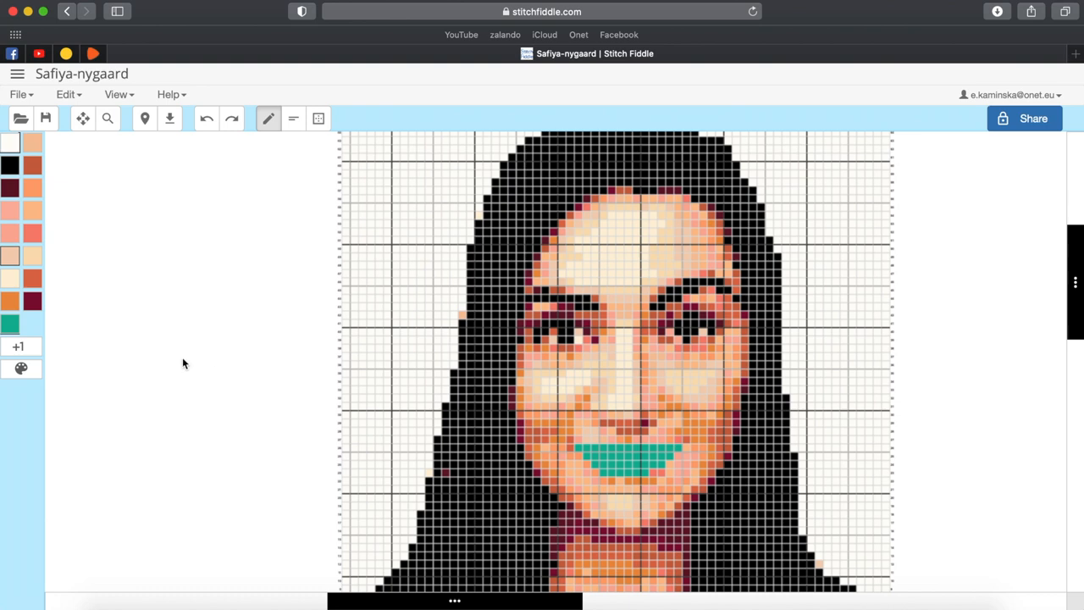
Step: Delete another floss colour from the chart's palette
left_click(22, 367)
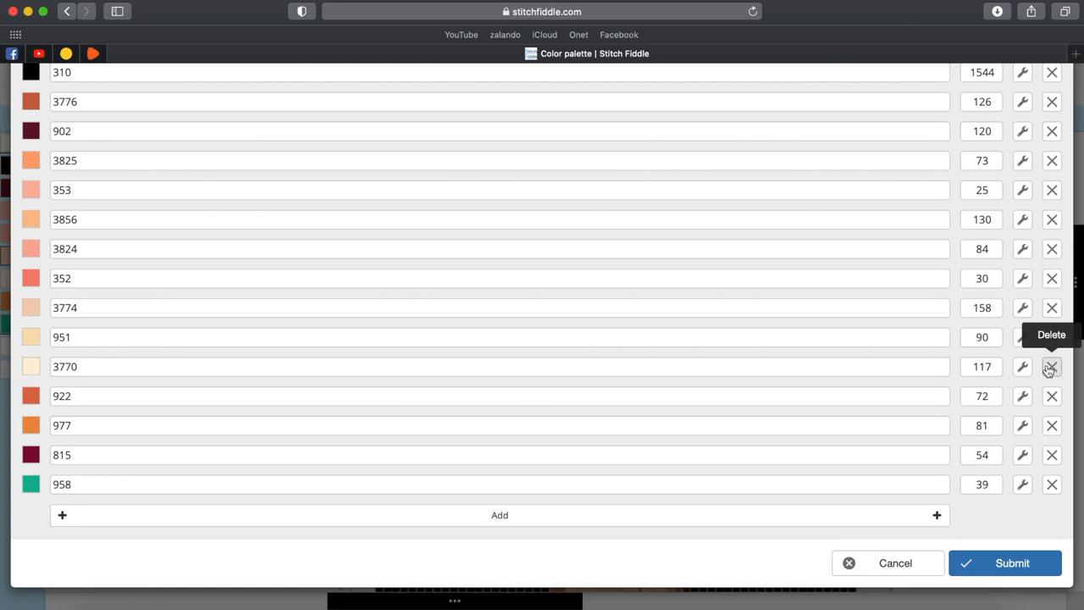
left_click(1012, 562)
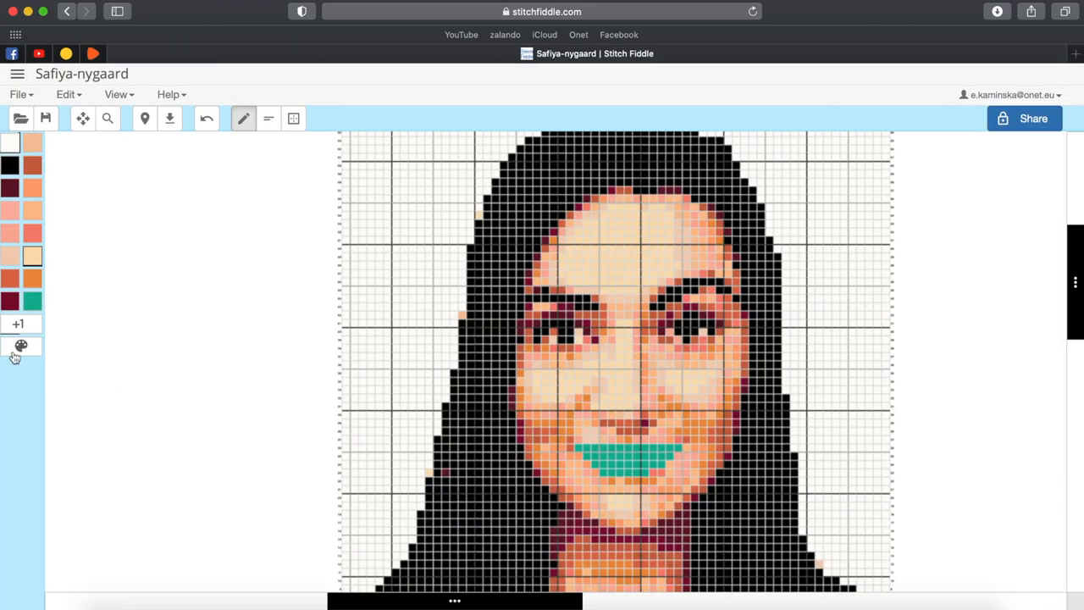
left_click(21, 346)
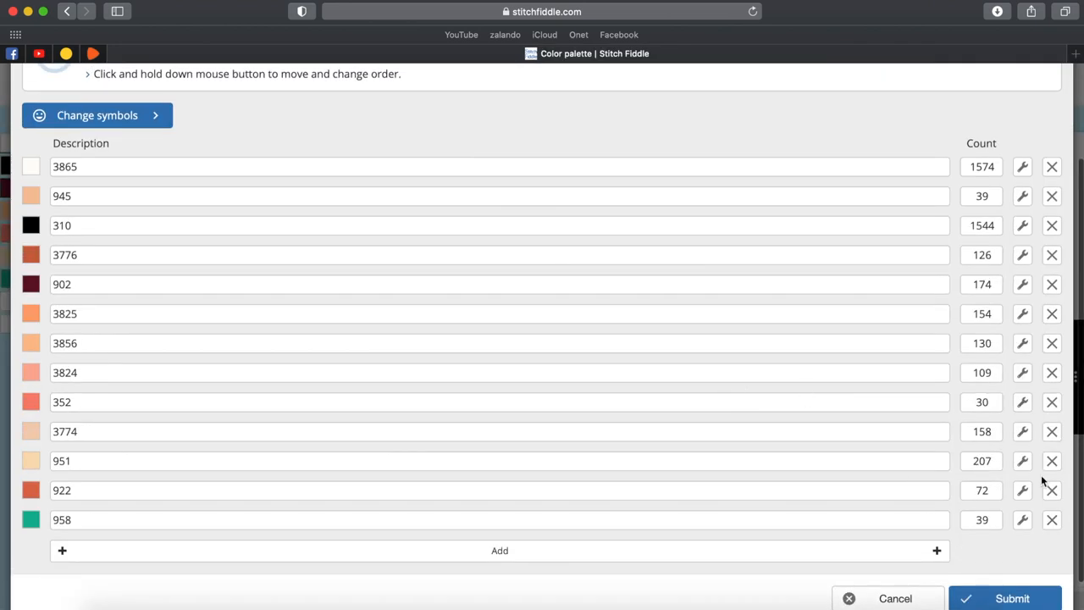
left_click(1005, 598)
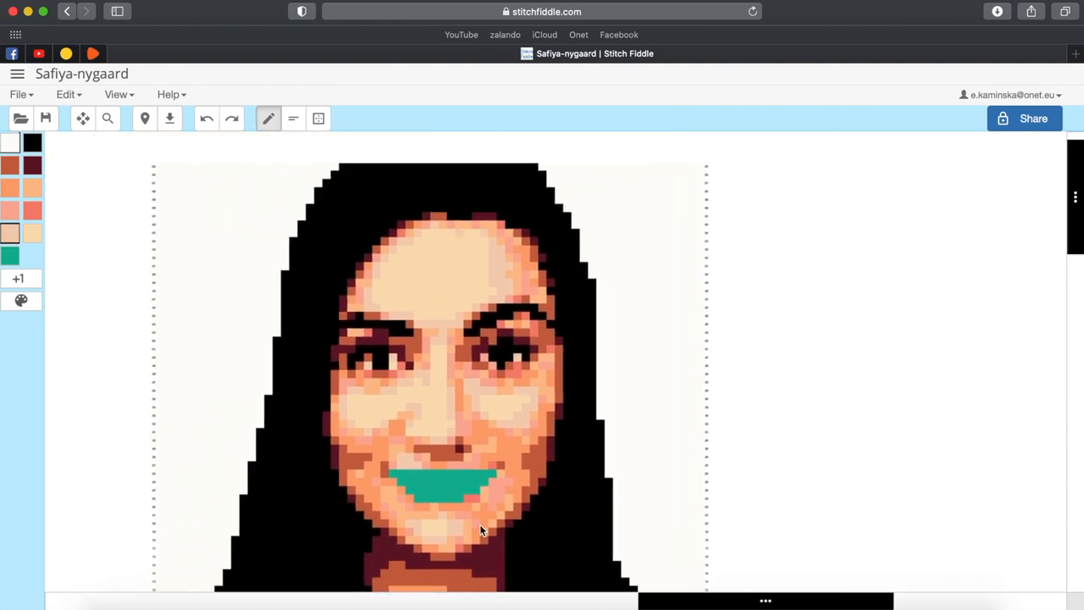
Step: Set the chart's grid lines to Default in Chart settings and apply
scroll("down", 3)
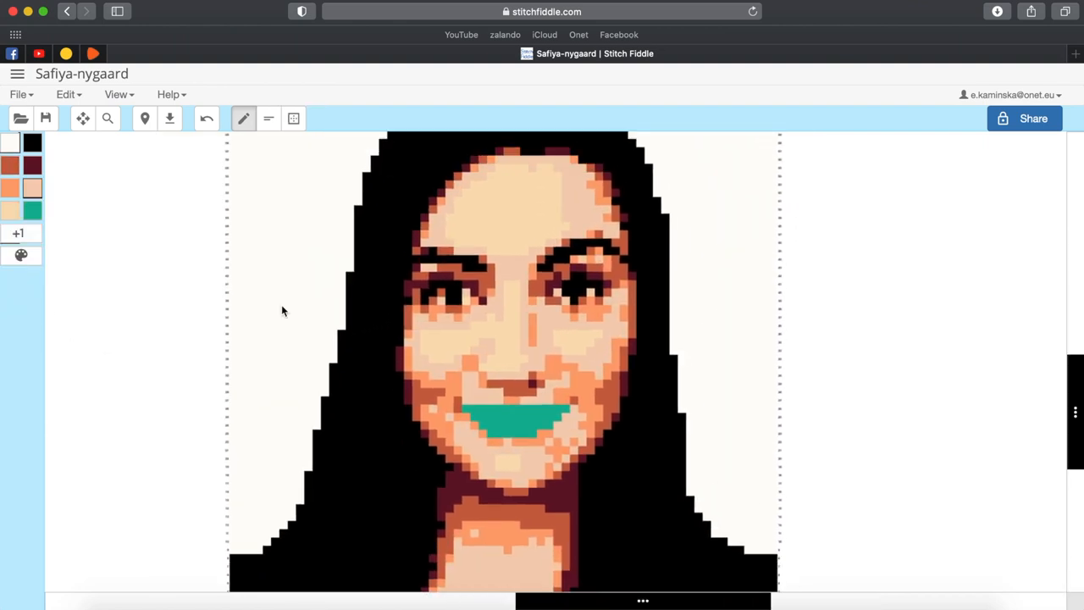
left_click(108, 118)
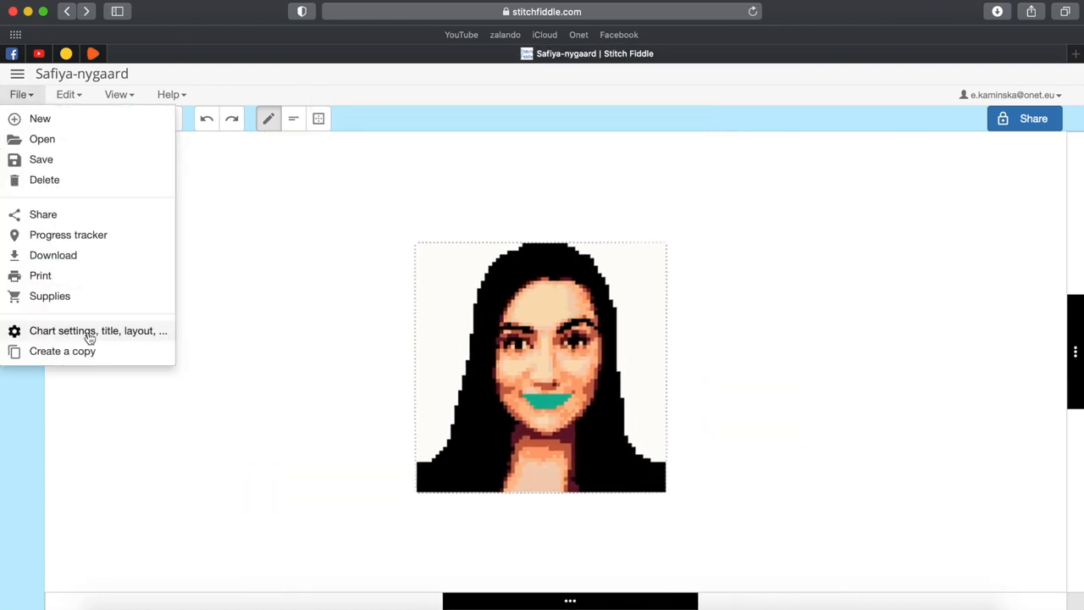
left_click(98, 330)
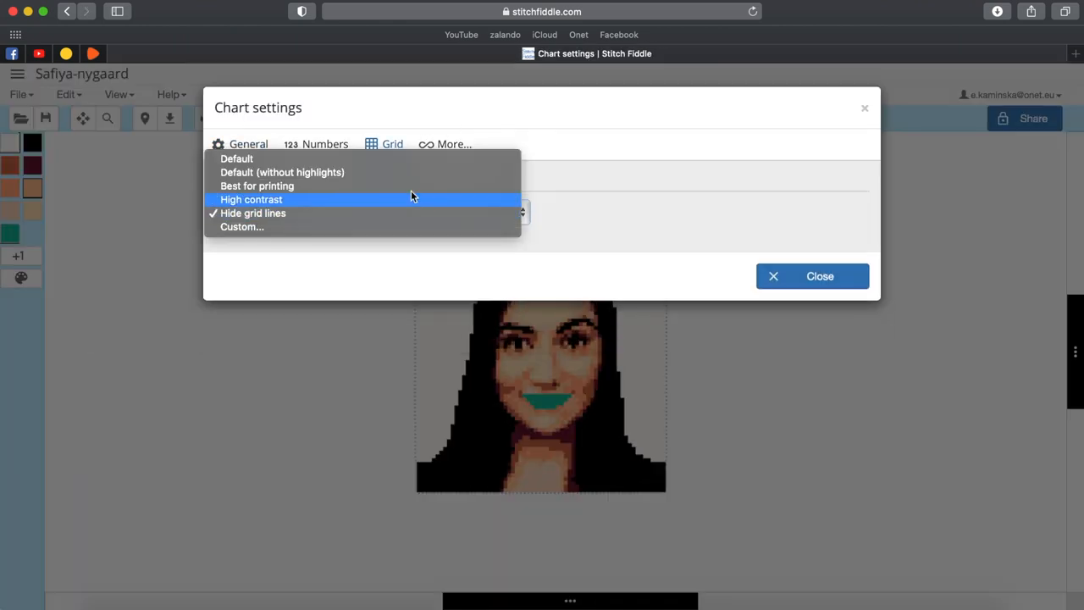
left_click(236, 158)
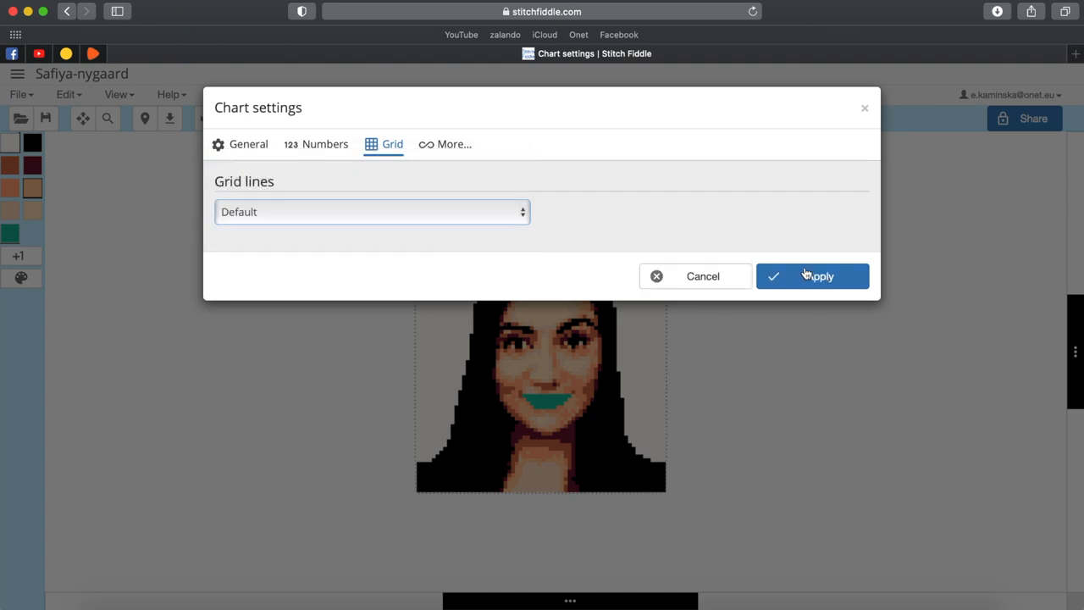
left_click(812, 277)
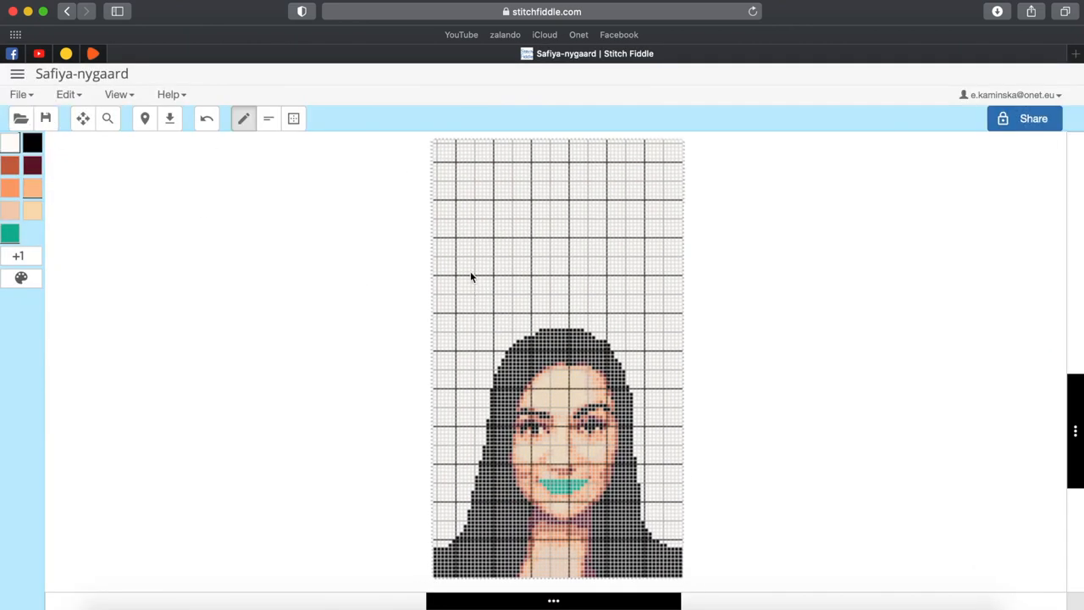
Step: Letter 'SHMASH THAT BUTTON' and crop away the empty rows above it
type("S")
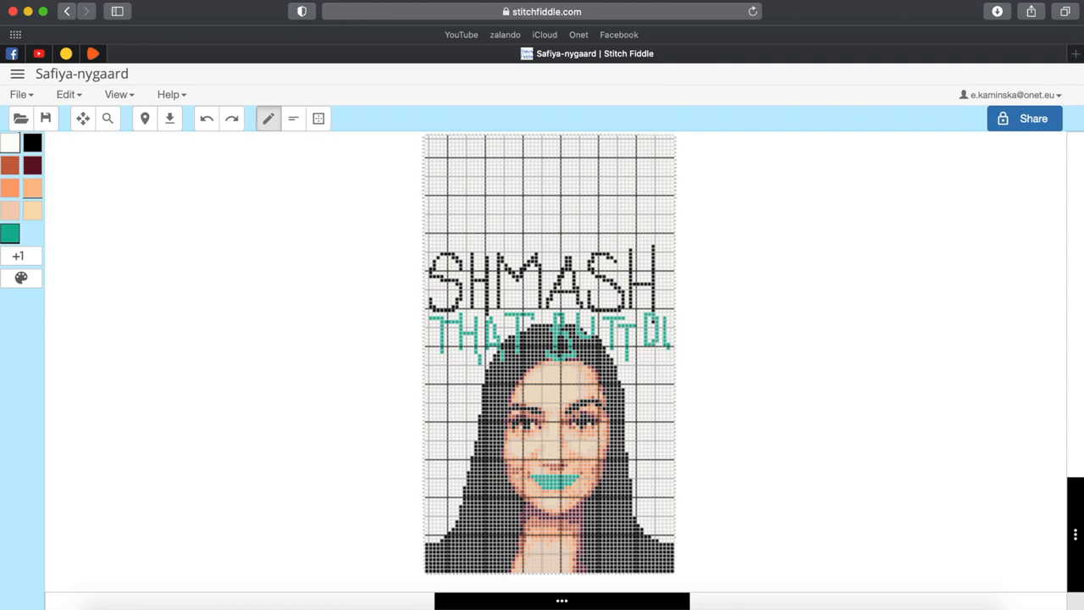
left_click(293, 118)
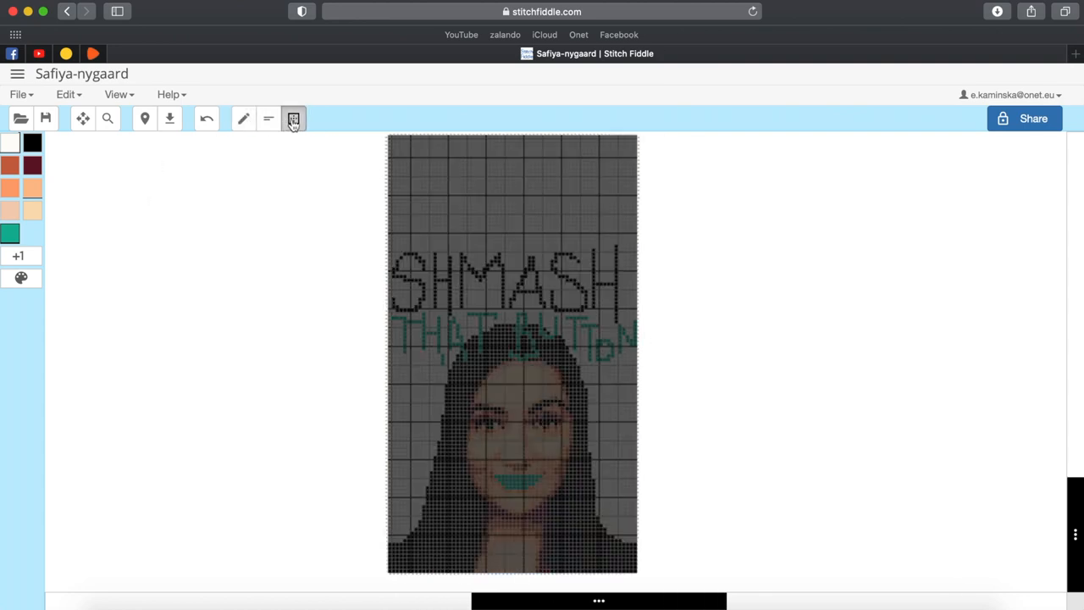
left_click(293, 118)
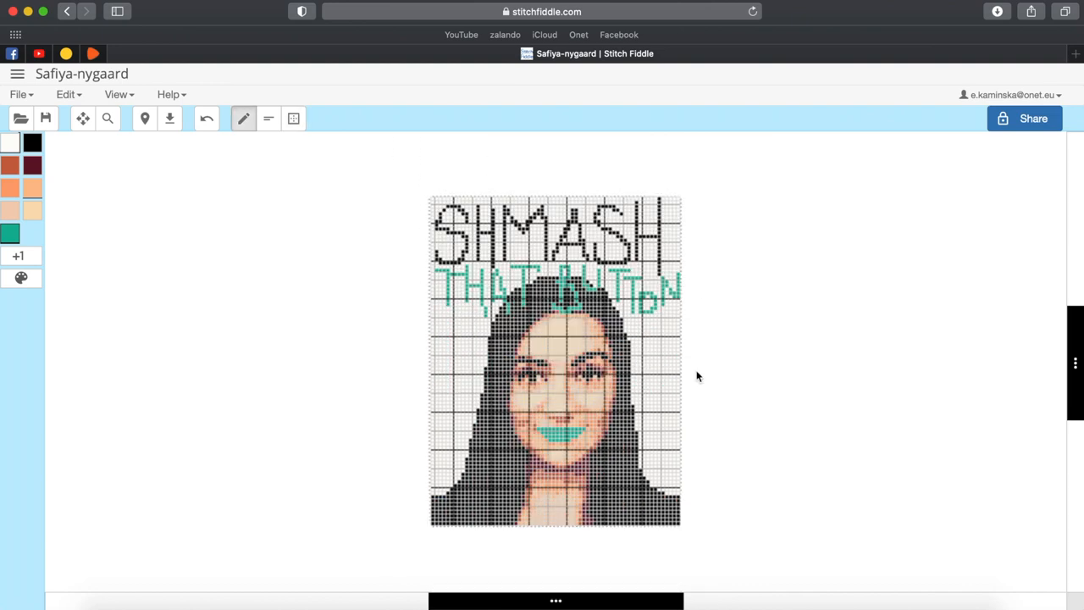
left_click(17, 94)
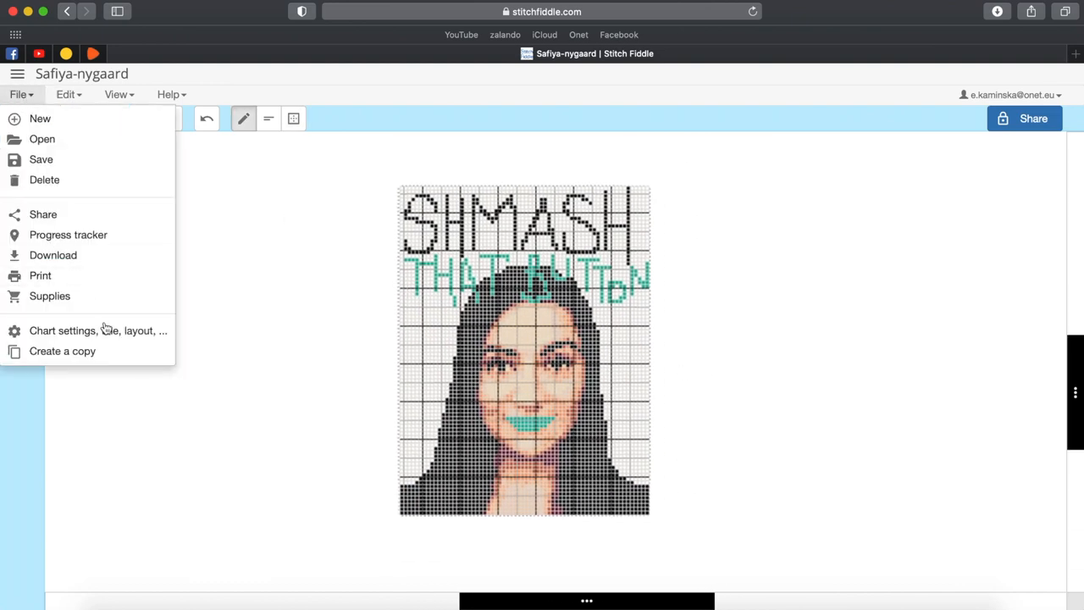
left_click(97, 331)
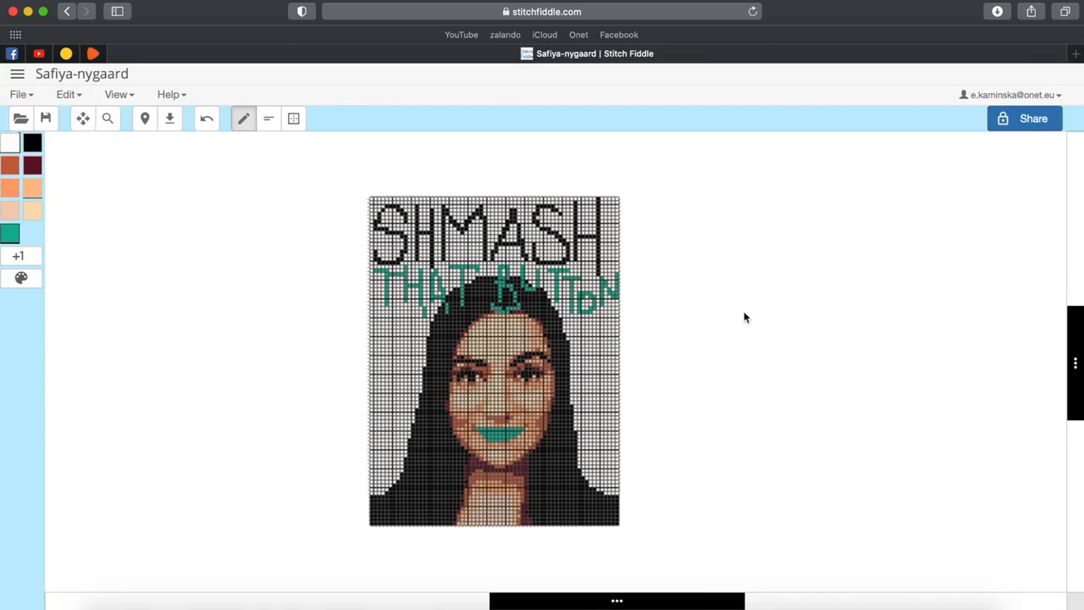
left_click(107, 118)
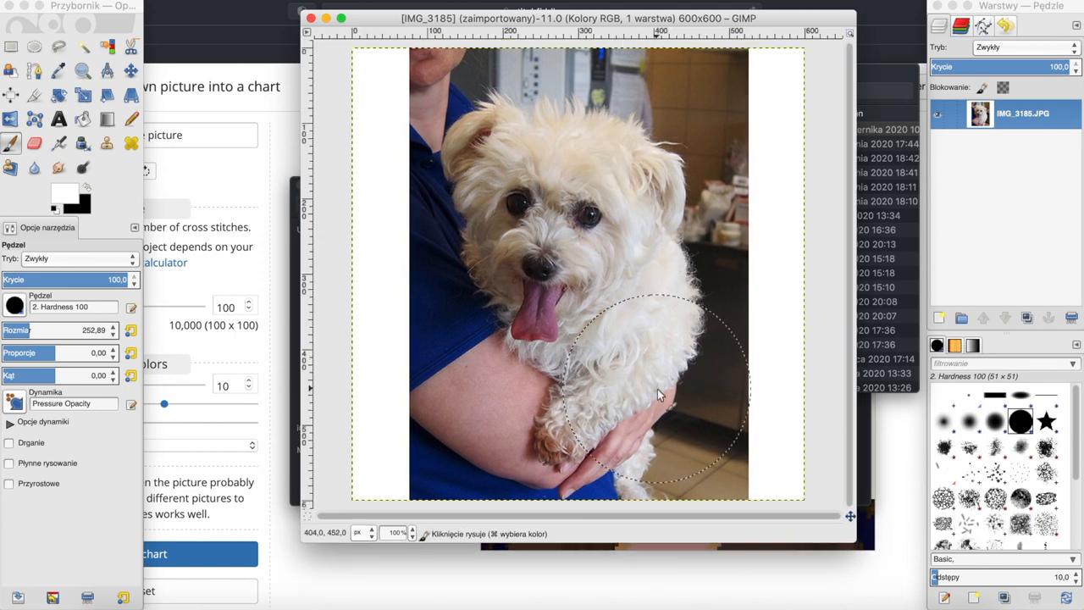
Step: Paint the arm and background black, then crop the photo to the dog's head
left_click(657, 394)
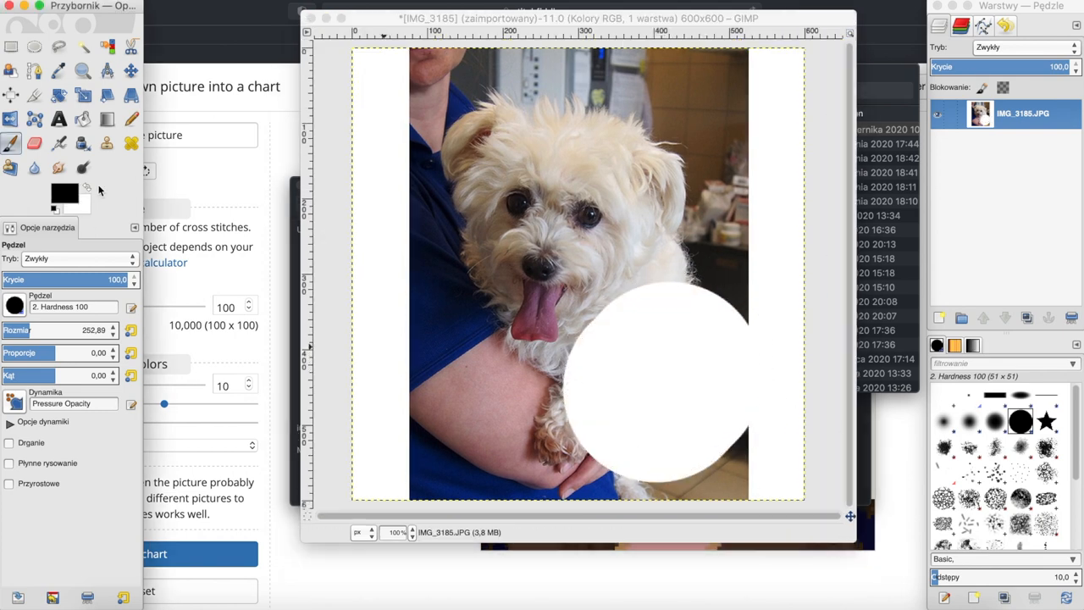
left_click(665, 373)
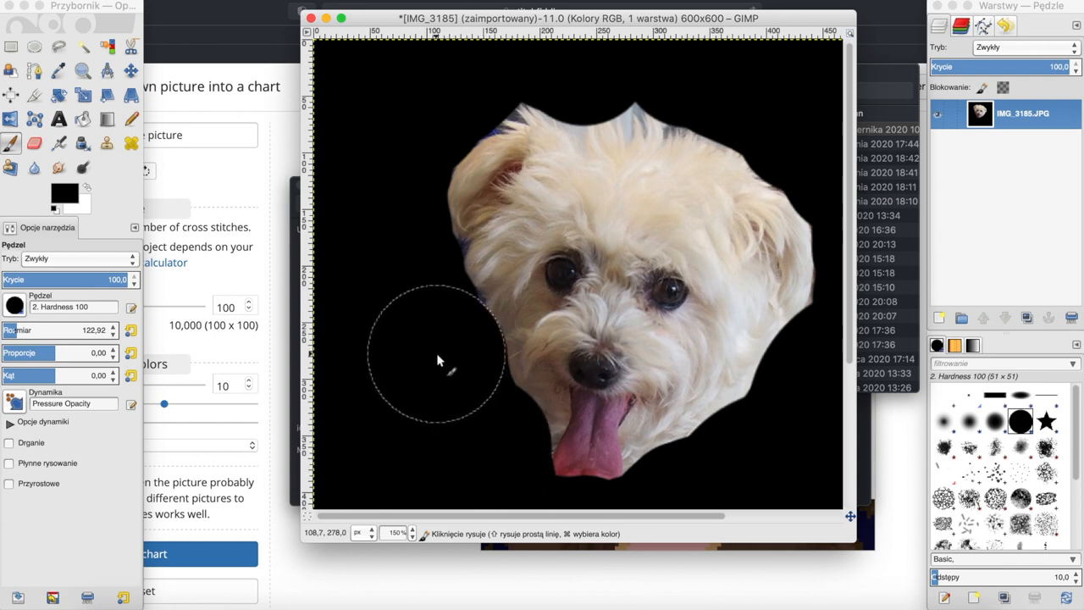
mouse_move(491, 68)
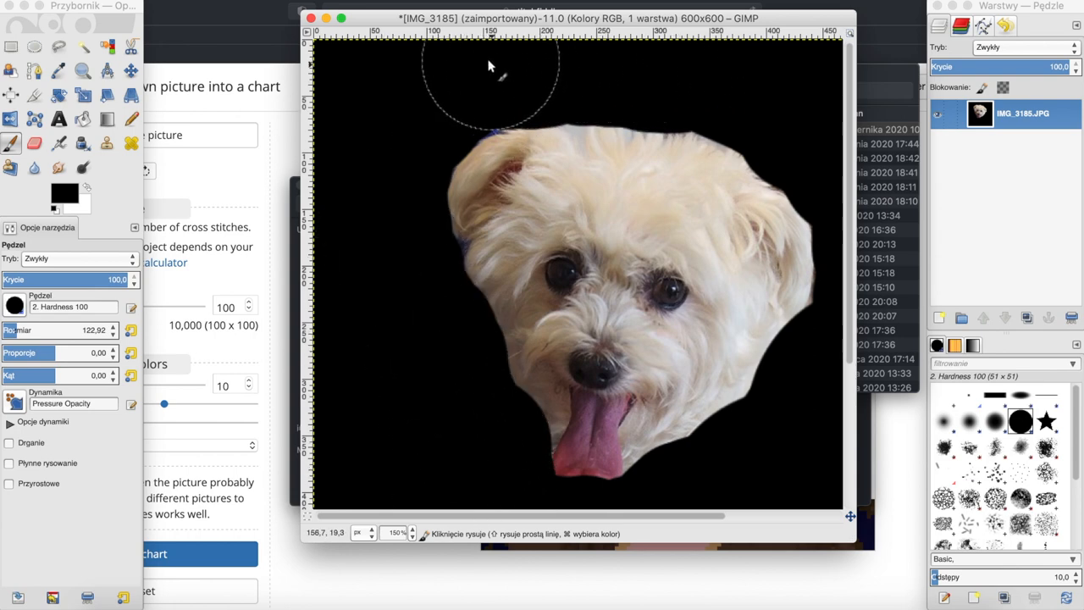
left_click_drag(488, 77, 830, 356)
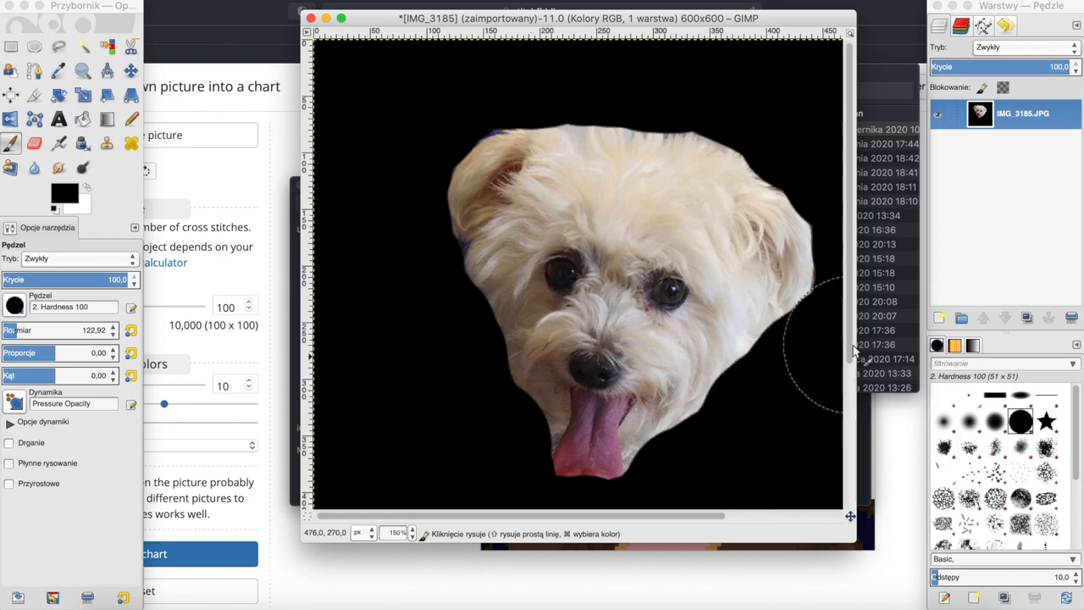
mouse_move(834, 350)
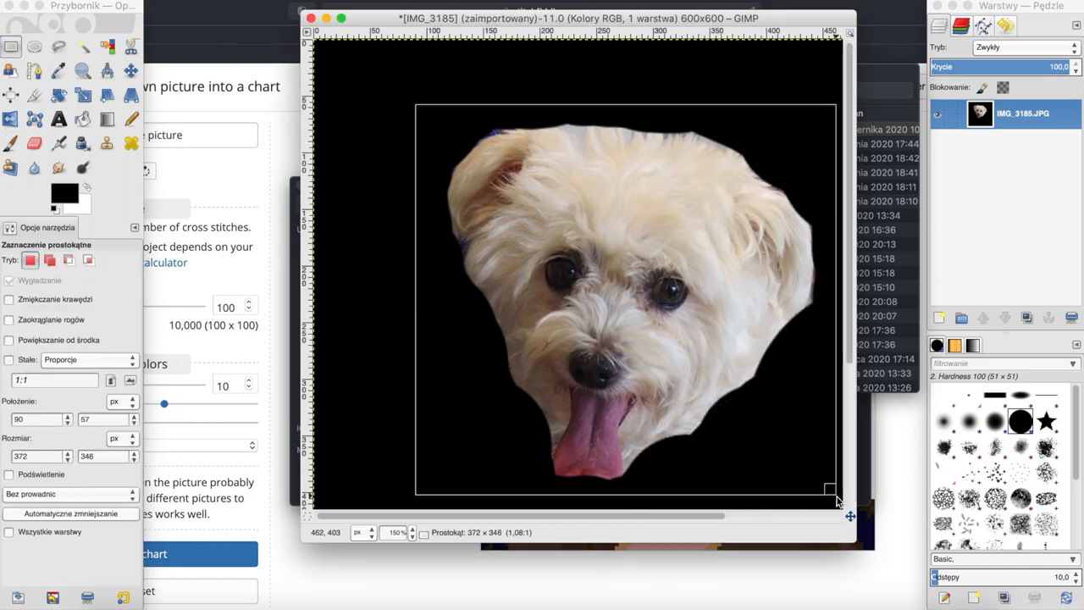
left_click(339, 5)
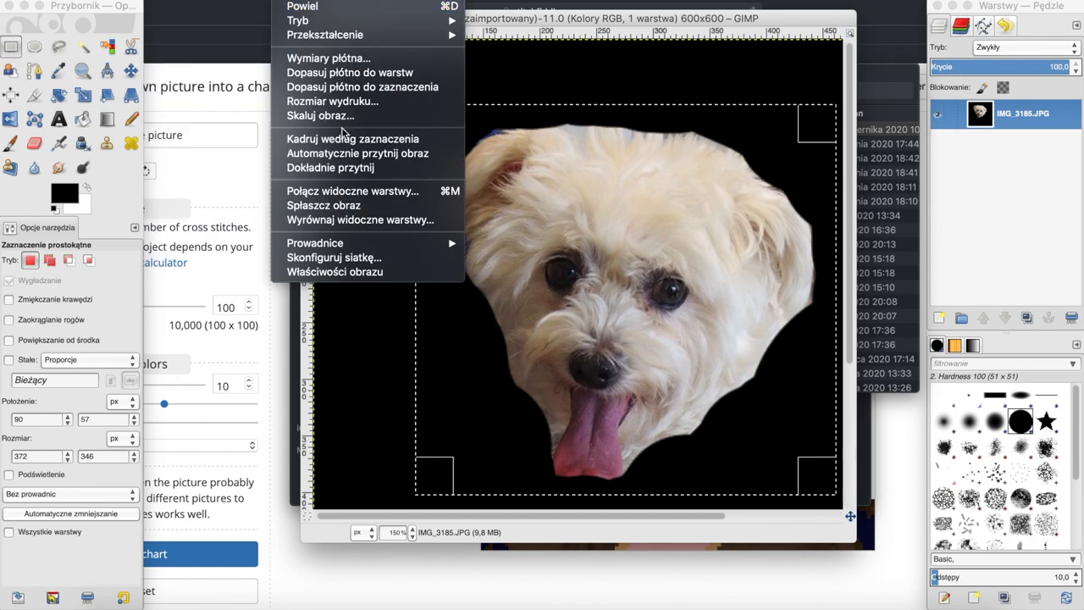
left_click(353, 138)
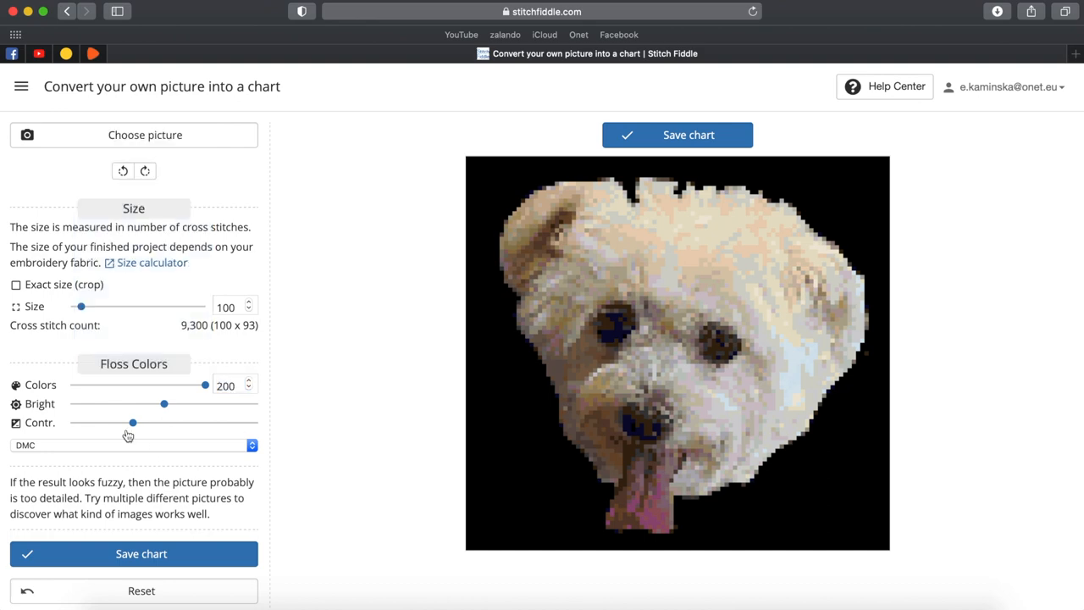
Step: Raise the dog image's contrast, size it to 63 stitches wide, and save it as a chart
left_click_drag(131, 422, 178, 422)
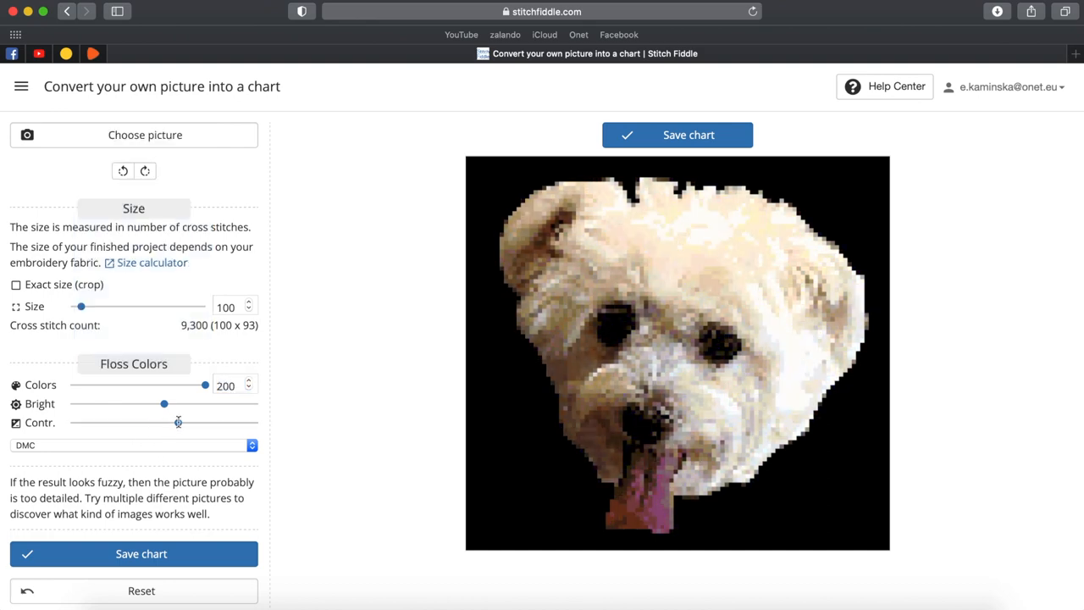
left_click_drag(178, 423, 197, 422)
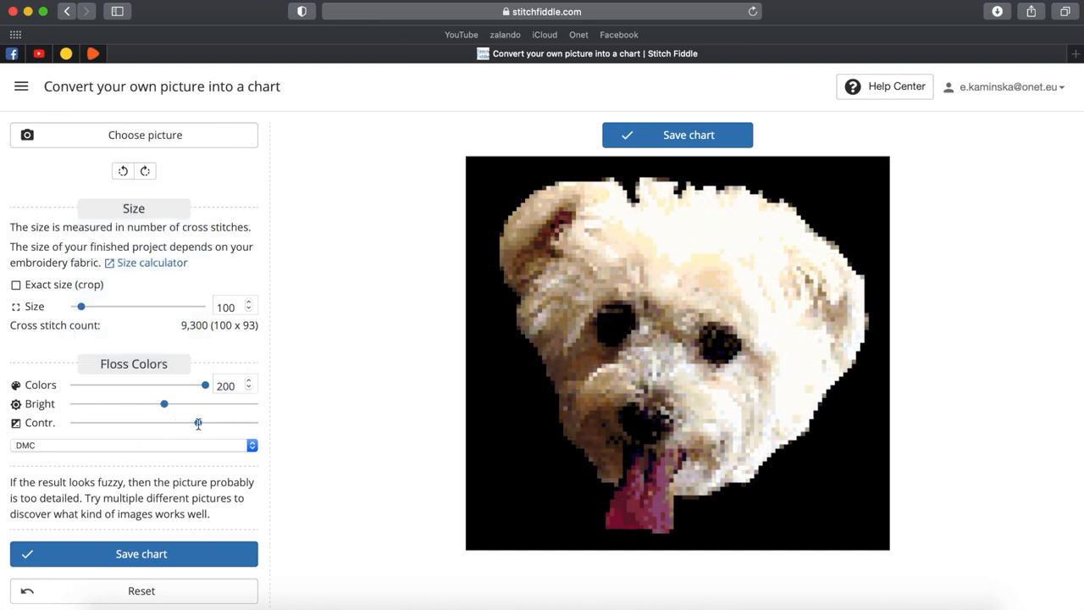
left_click(249, 310)
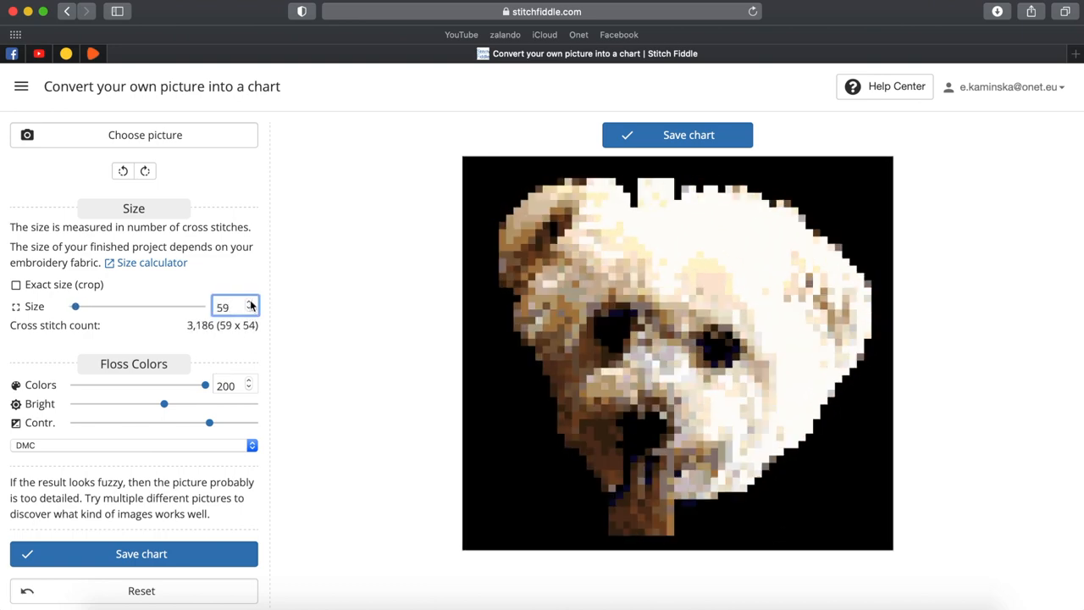
left_click(248, 303)
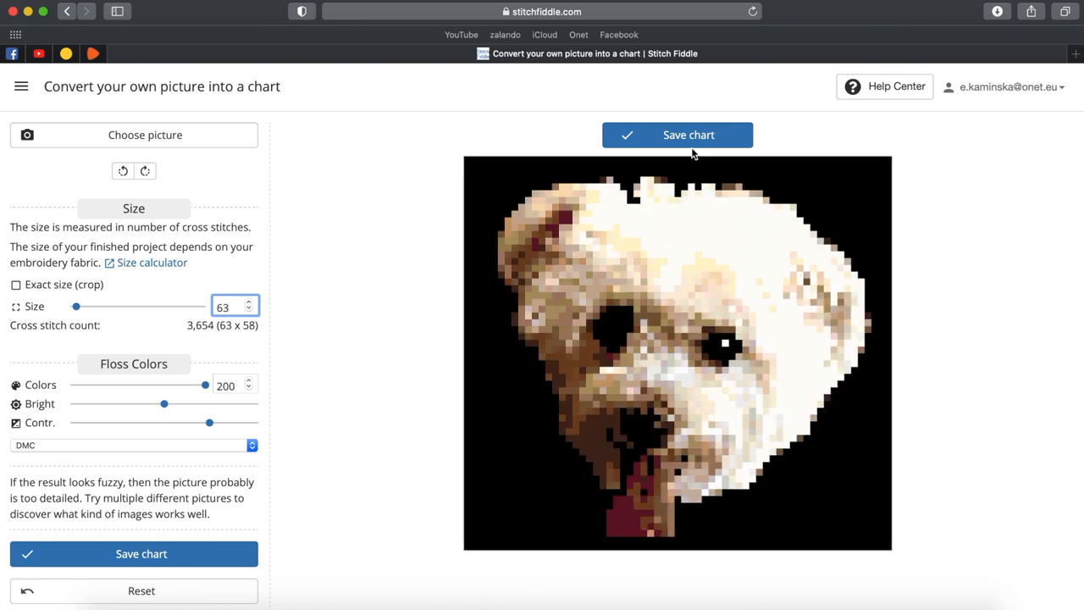
left_click(677, 135)
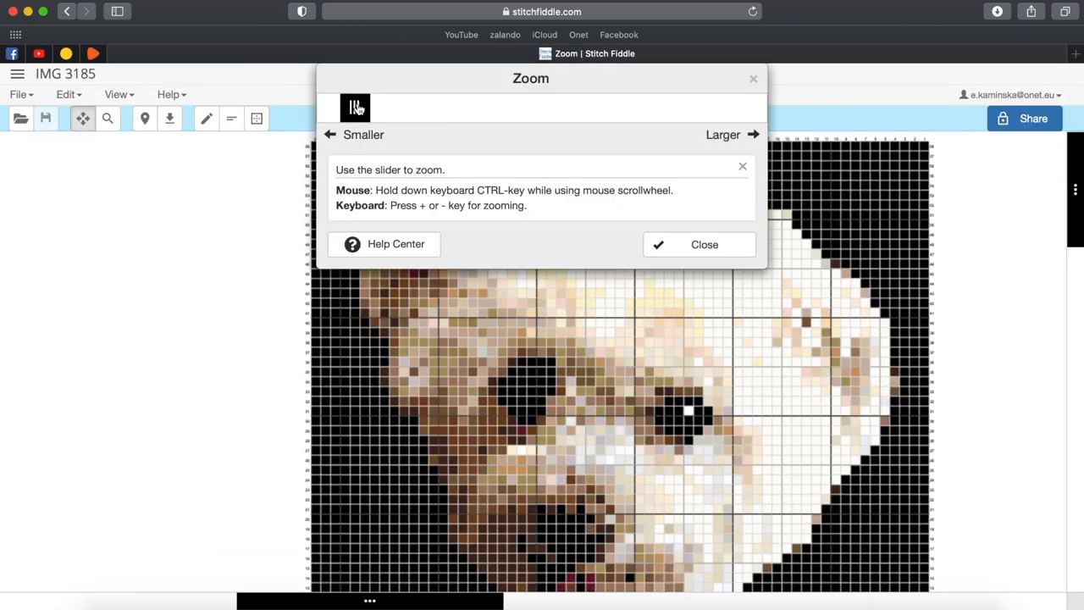
Step: Set the dog chart's grid lines to hidden and apply the setting
left_click(18, 94)
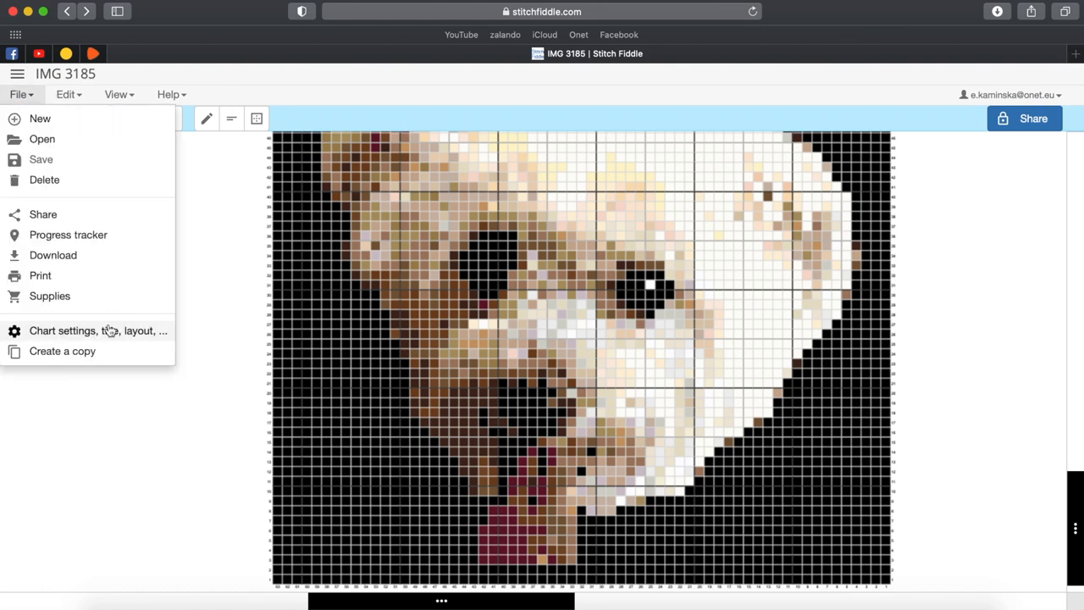
left_click(98, 331)
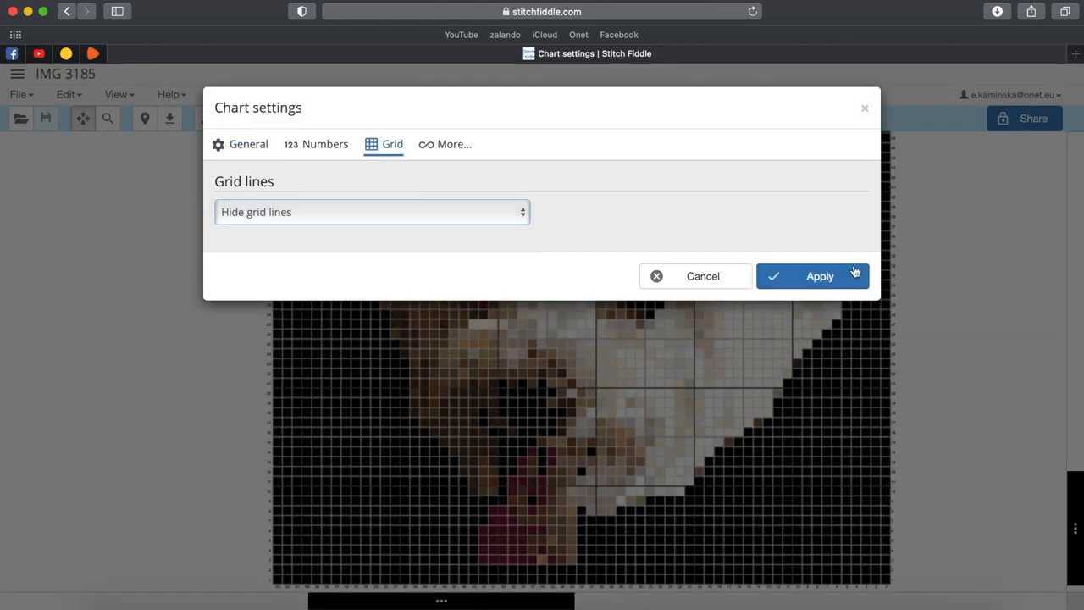
left_click(812, 277)
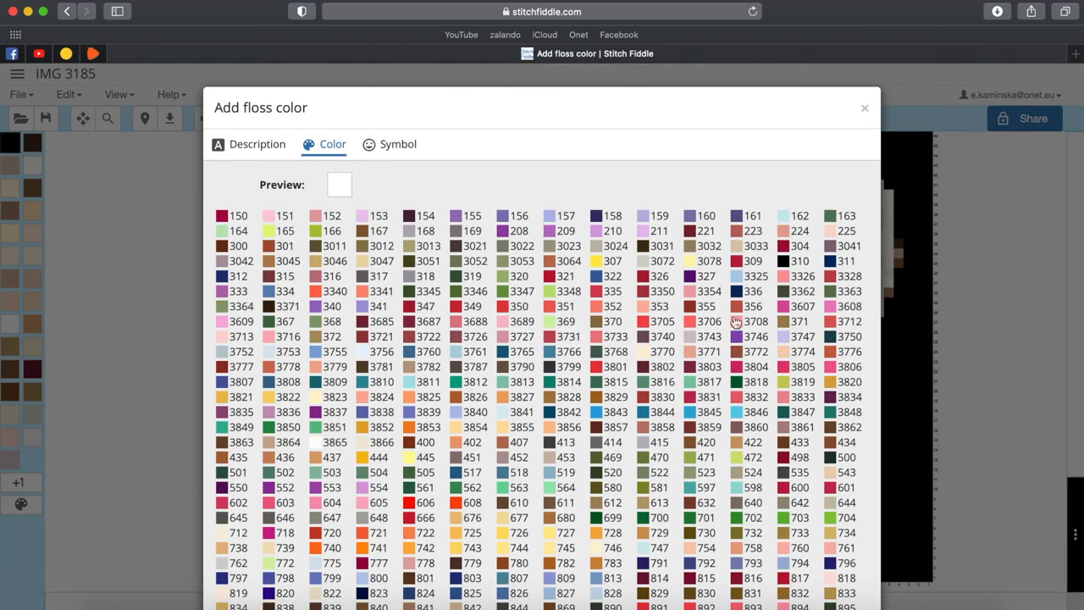
Step: Pick a pink floss and paint the dog's tongue pink
left_click(865, 108)
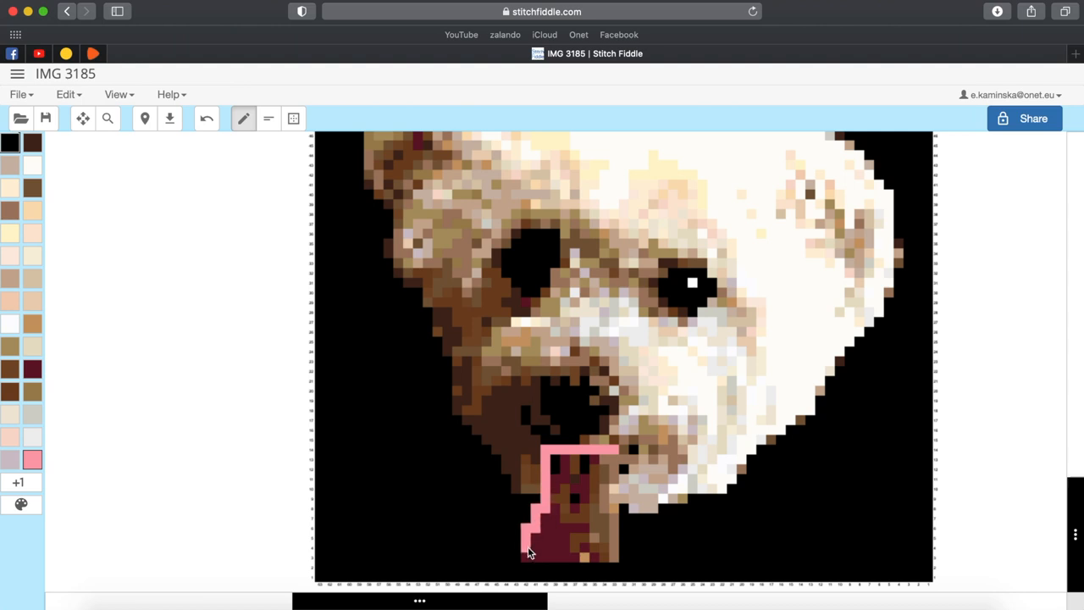
left_click(580, 474)
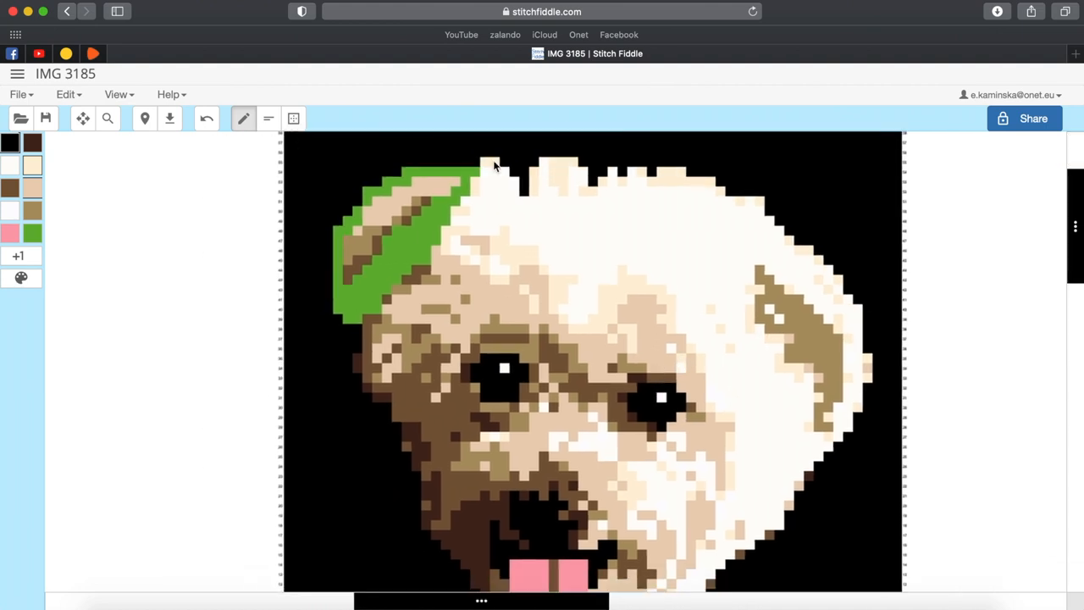
scroll("down", 3)
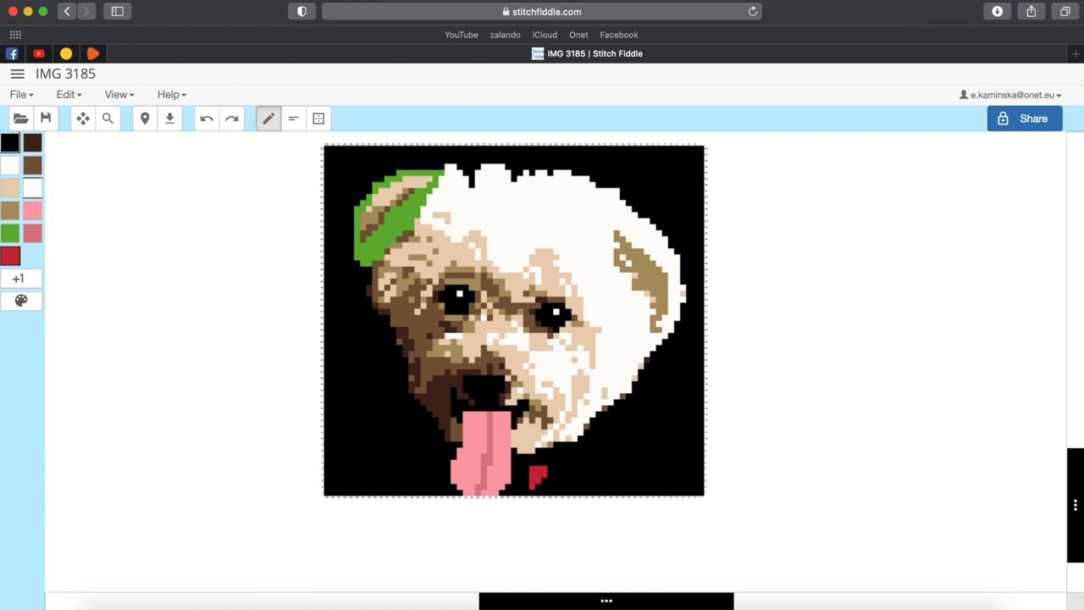
Step: Stitch the red name letters in a row below the dog's tongue
left_click_drag(534, 474, 585, 471)
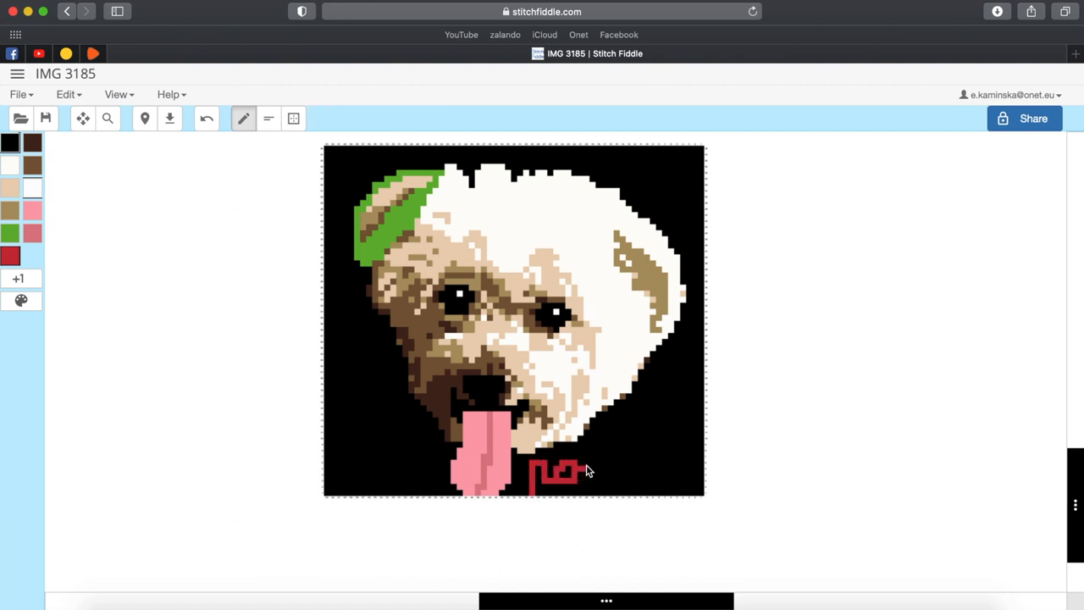
left_click(593, 475)
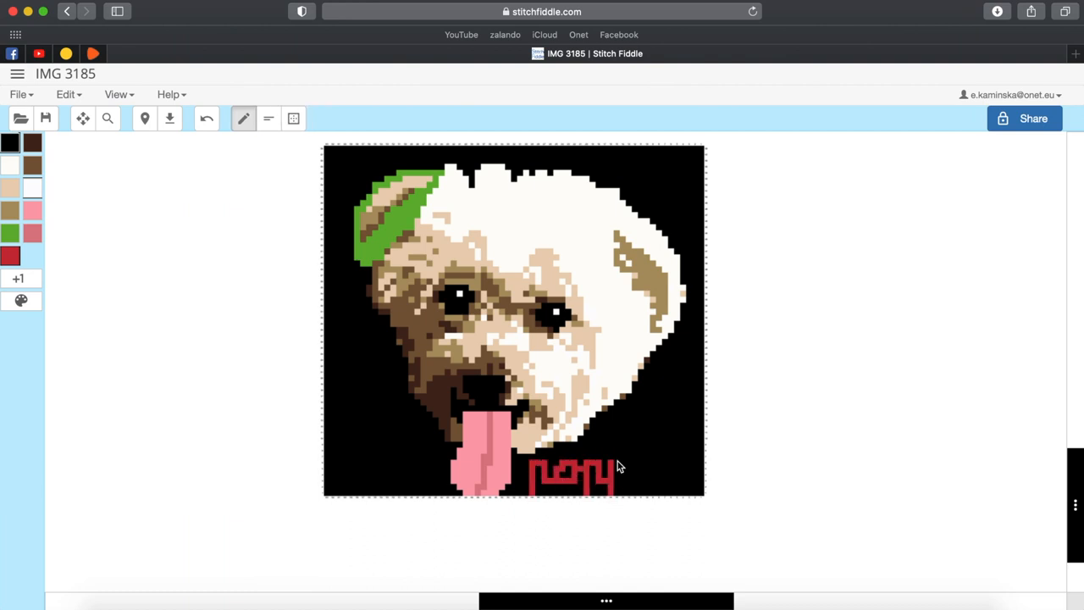
left_click(632, 472)
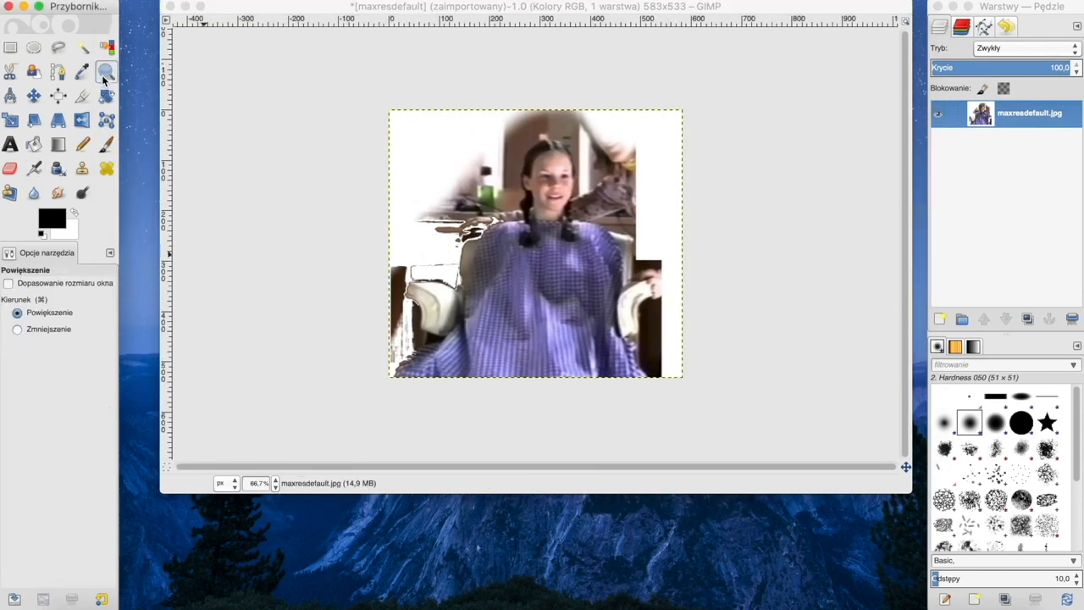
Step: Switch to the Zoom tool and move the view right over the girl's head
left_click(82, 47)
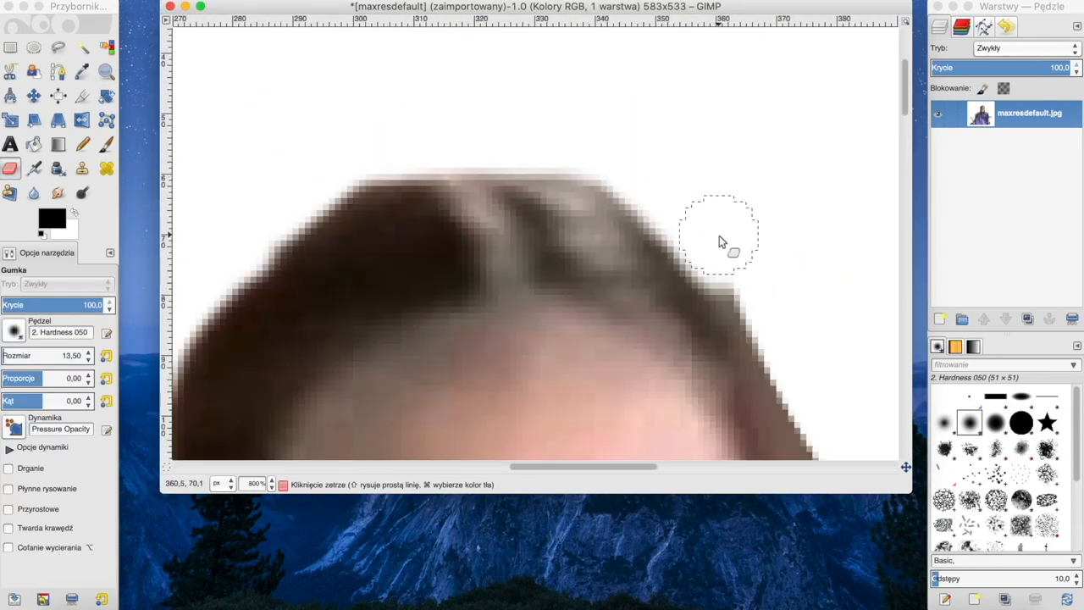
scroll("right", 3)
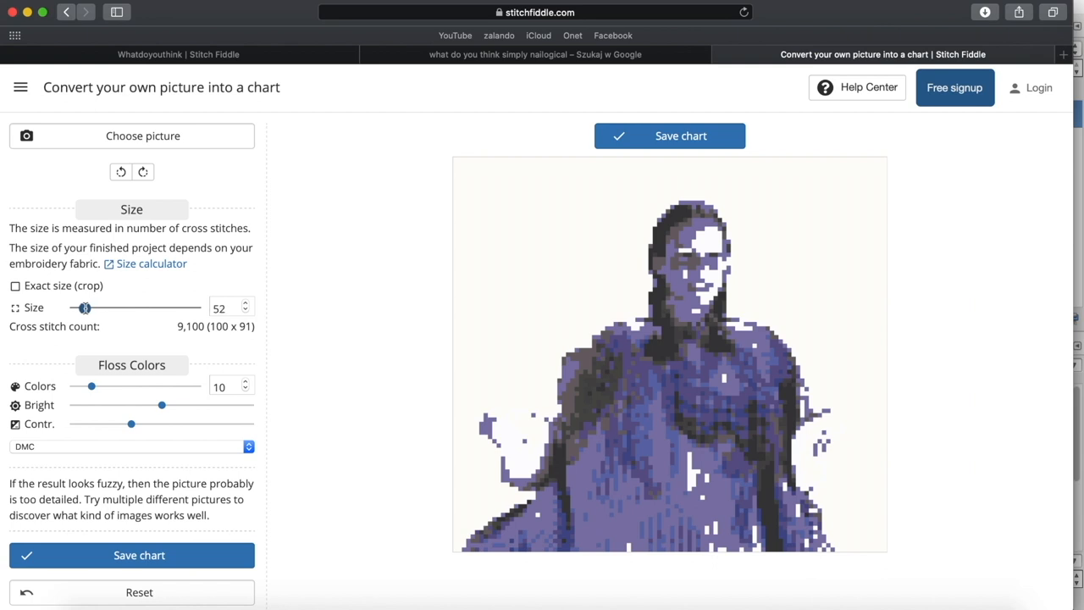
Step: Set the girl chart to 50 stitches and 30 floss colours, brighten it, and adjust contrast
left_click(227, 307)
type("50")
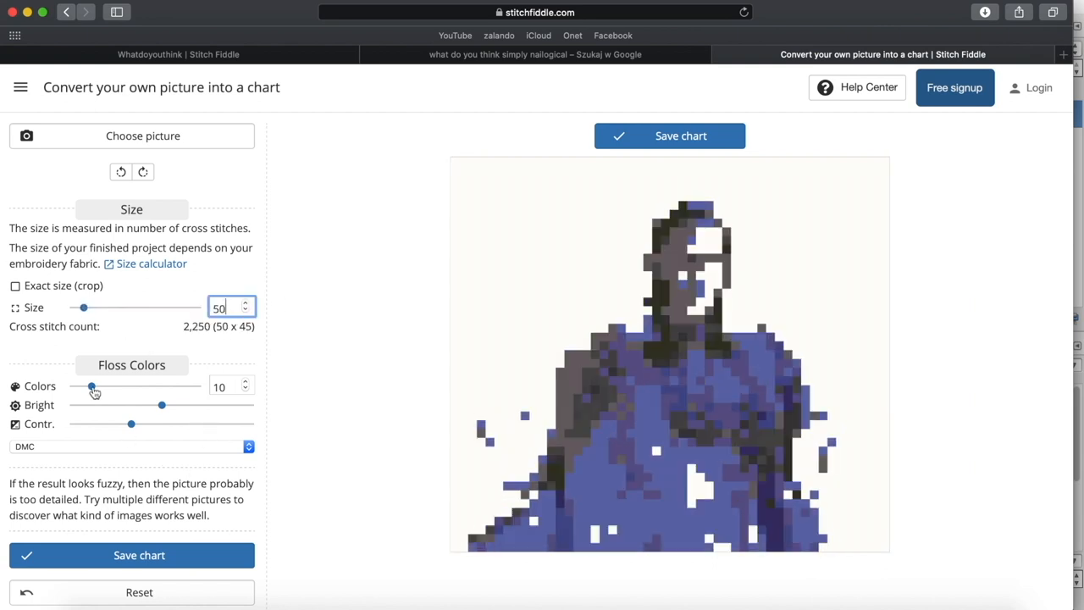
left_click_drag(91, 386, 144, 386)
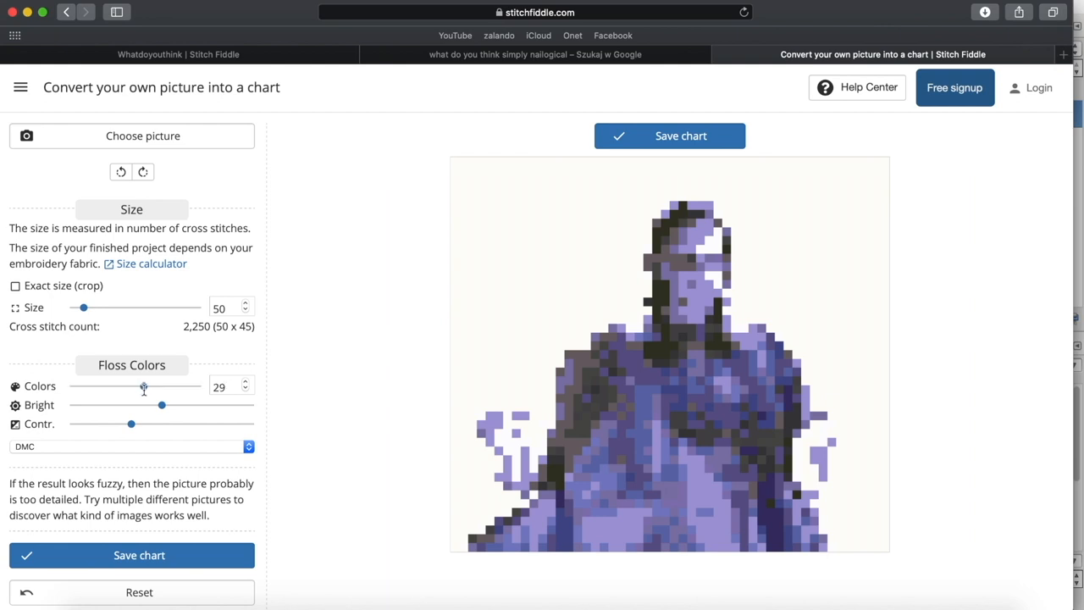
left_click_drag(131, 386, 145, 386)
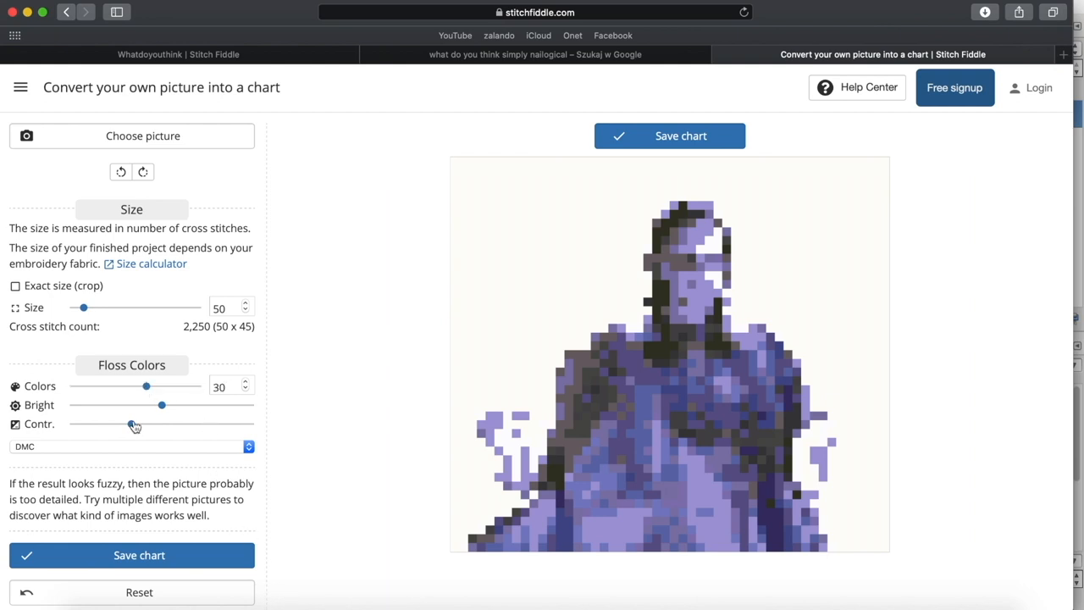
left_click_drag(162, 405, 192, 406)
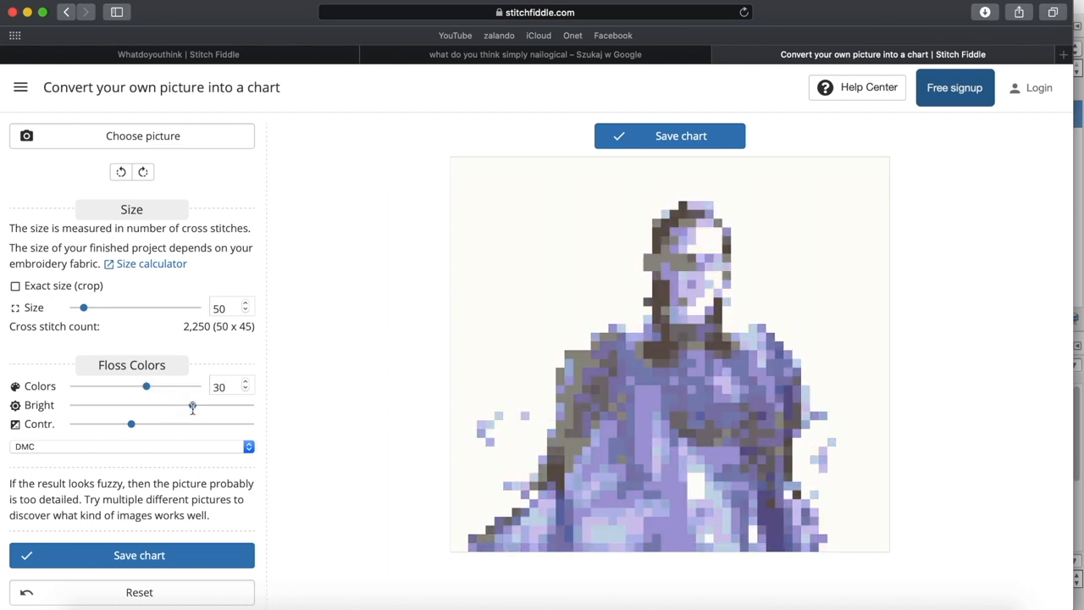
left_click_drag(193, 405, 185, 405)
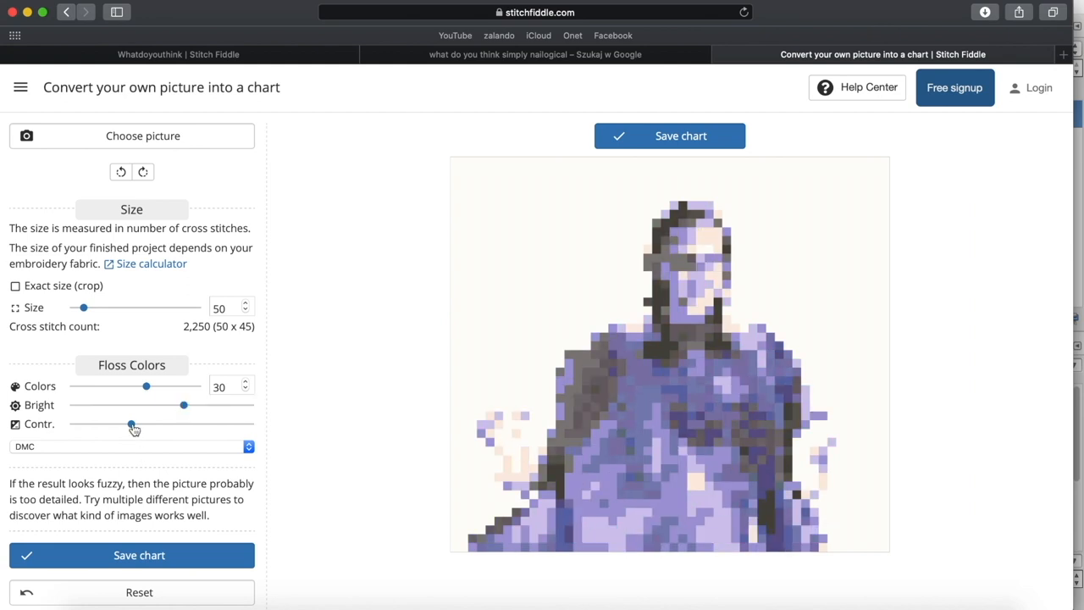
left_click_drag(133, 423, 128, 423)
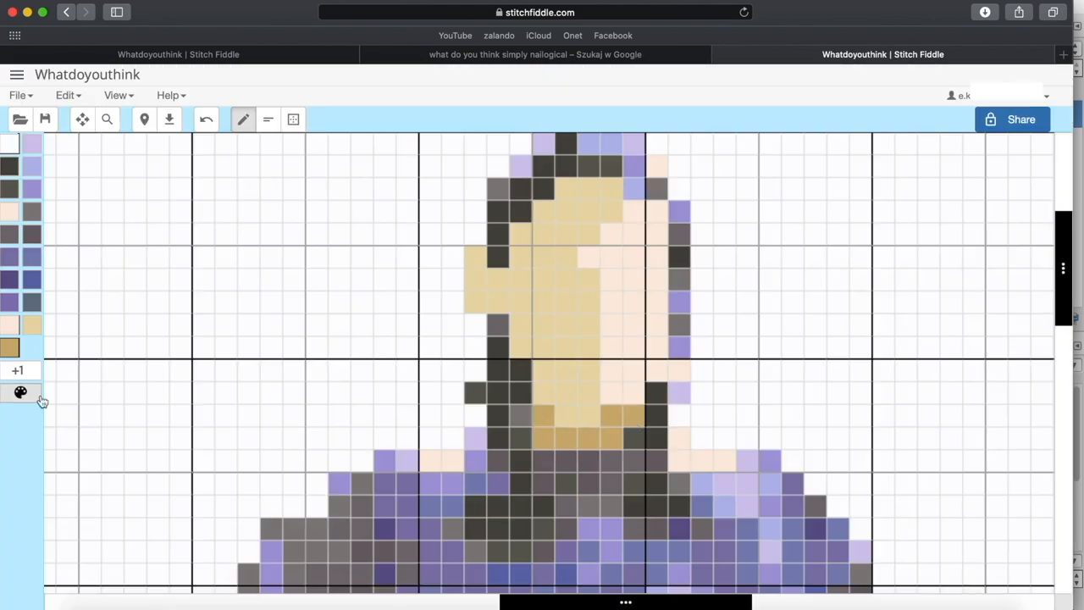
Step: Check the girl's reference photo in Google Images, then return to her chart
left_click(535, 54)
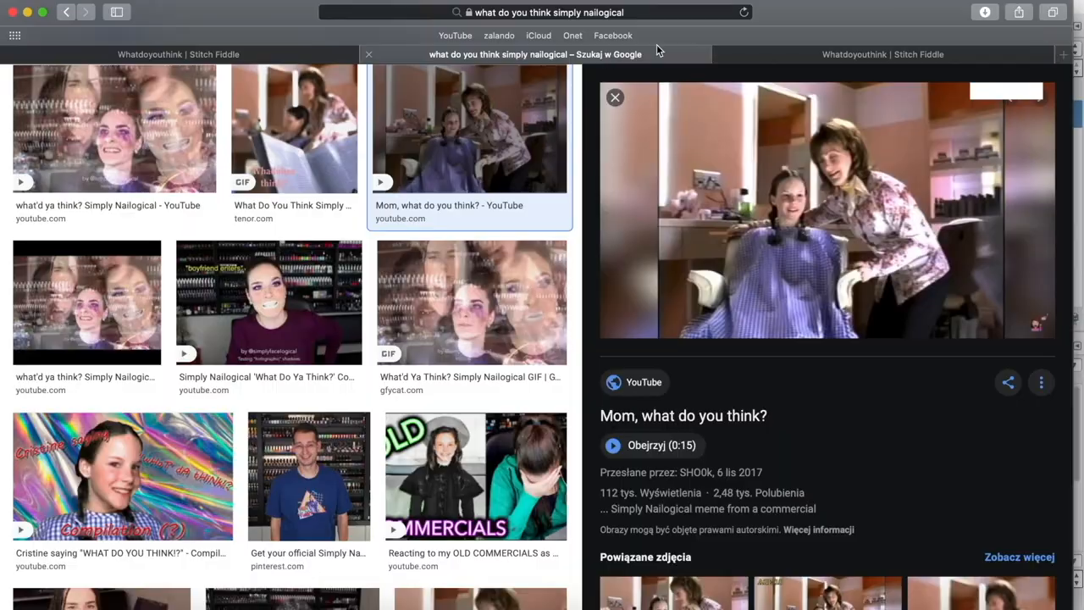
left_click(883, 55)
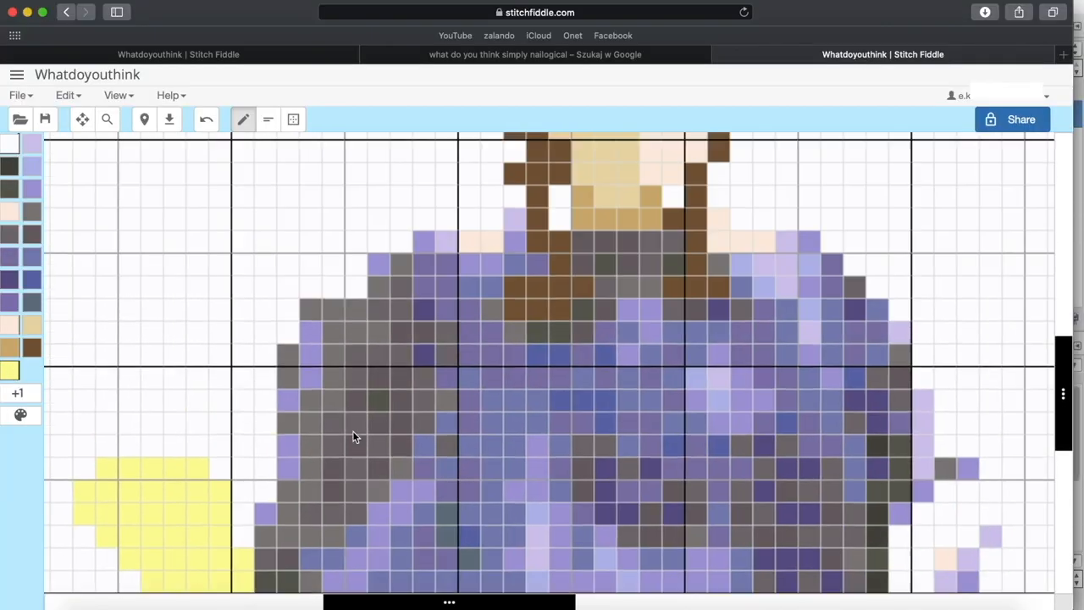
Step: Scroll down through the girl chart to reach the cloak's sides and edges
scroll("down", 3)
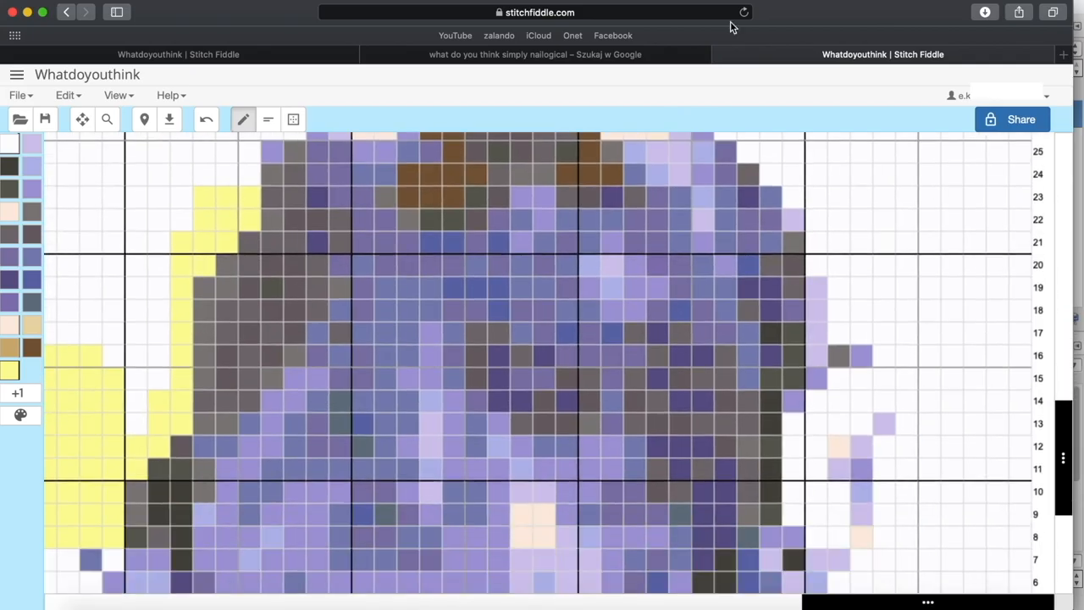
scroll("down", 3)
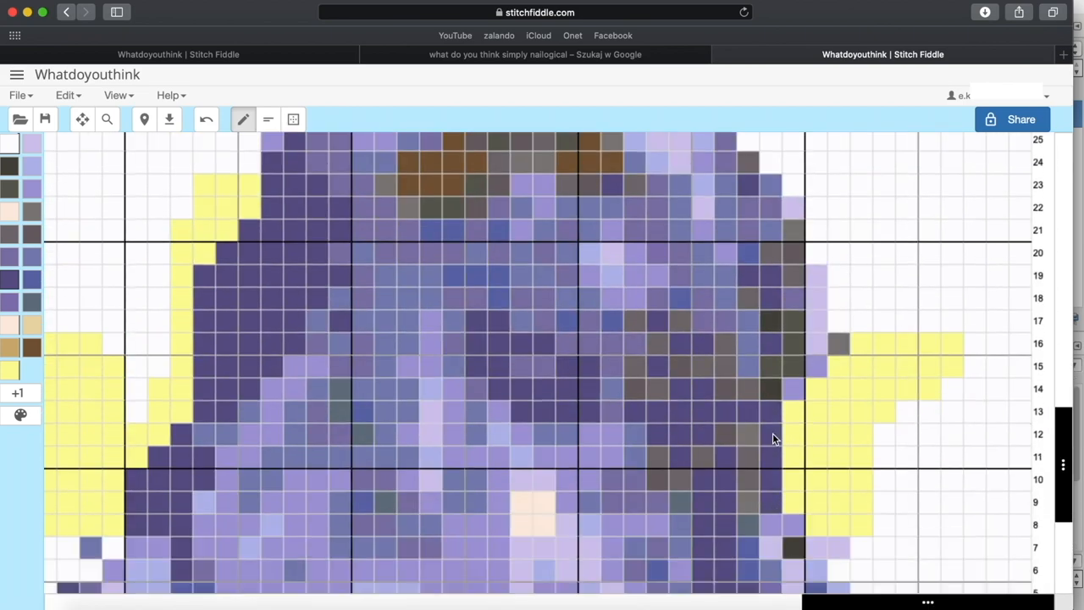
scroll("down", 3)
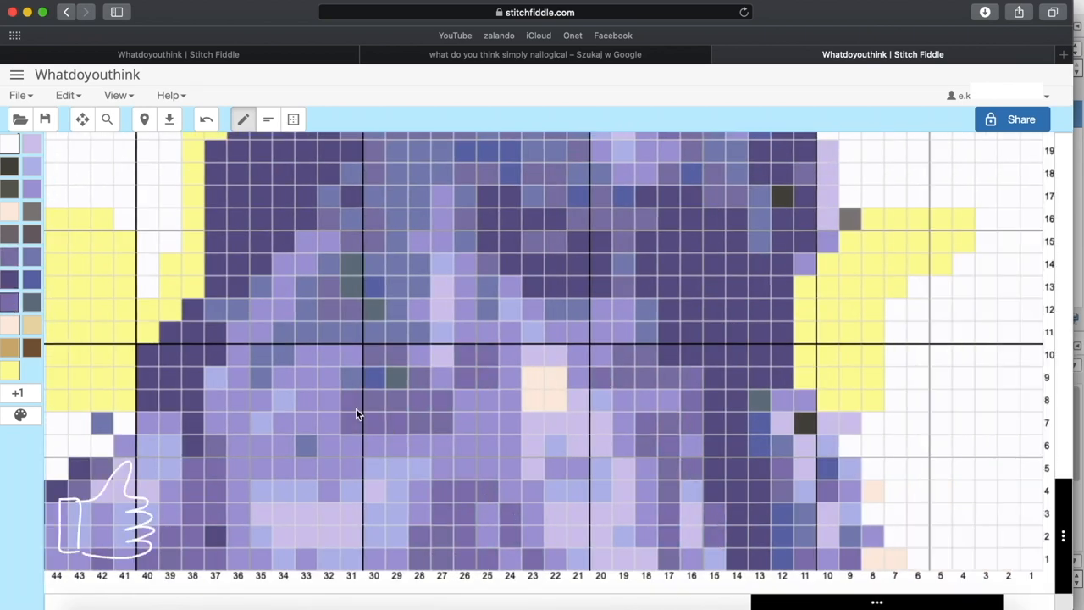
scroll("down", 3)
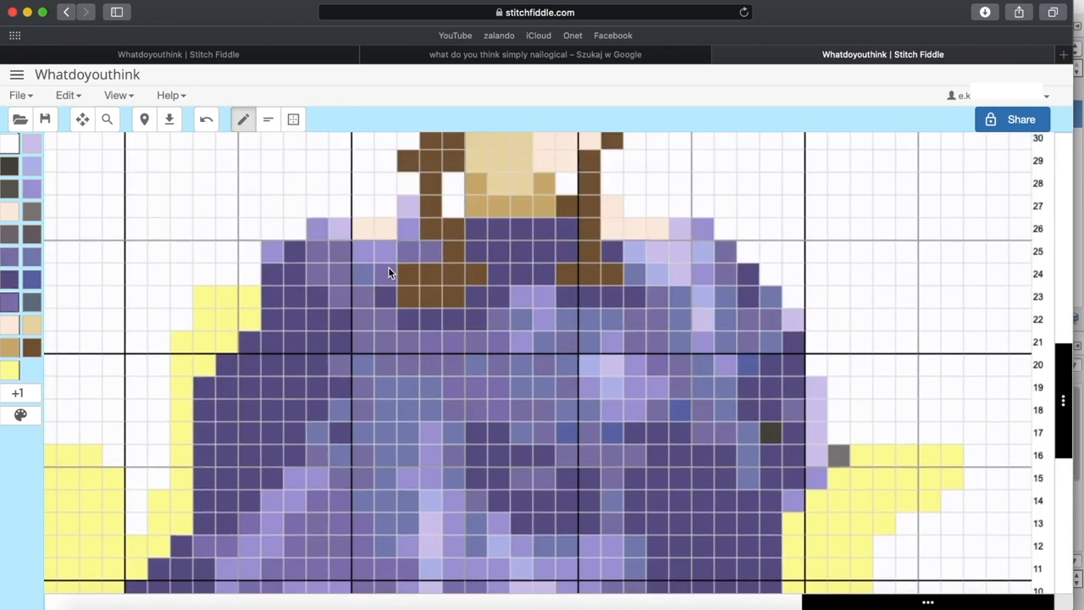
scroll("down", 3)
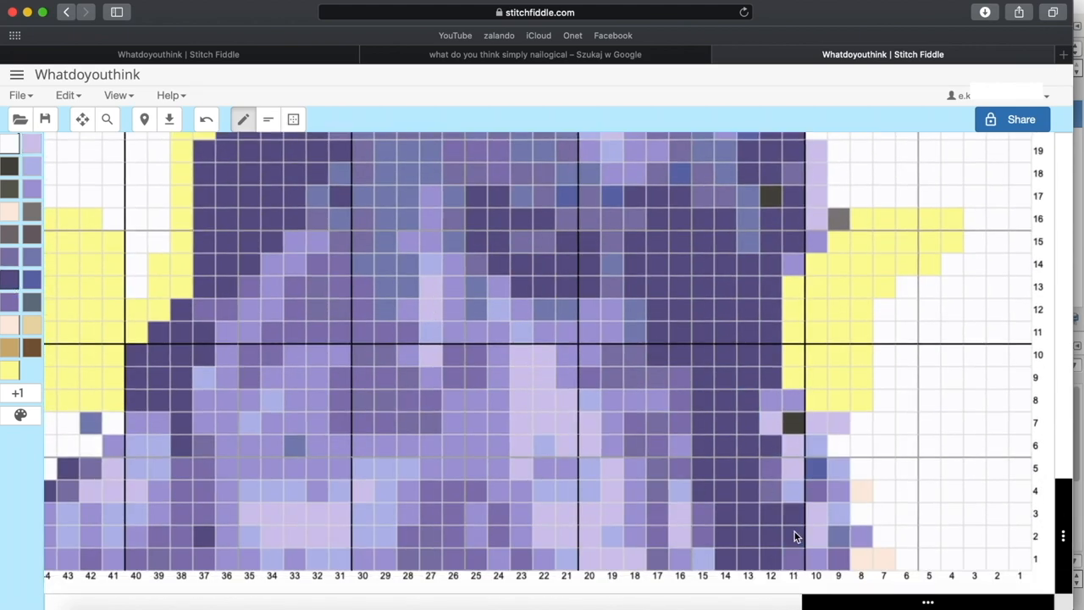
scroll("down", 3)
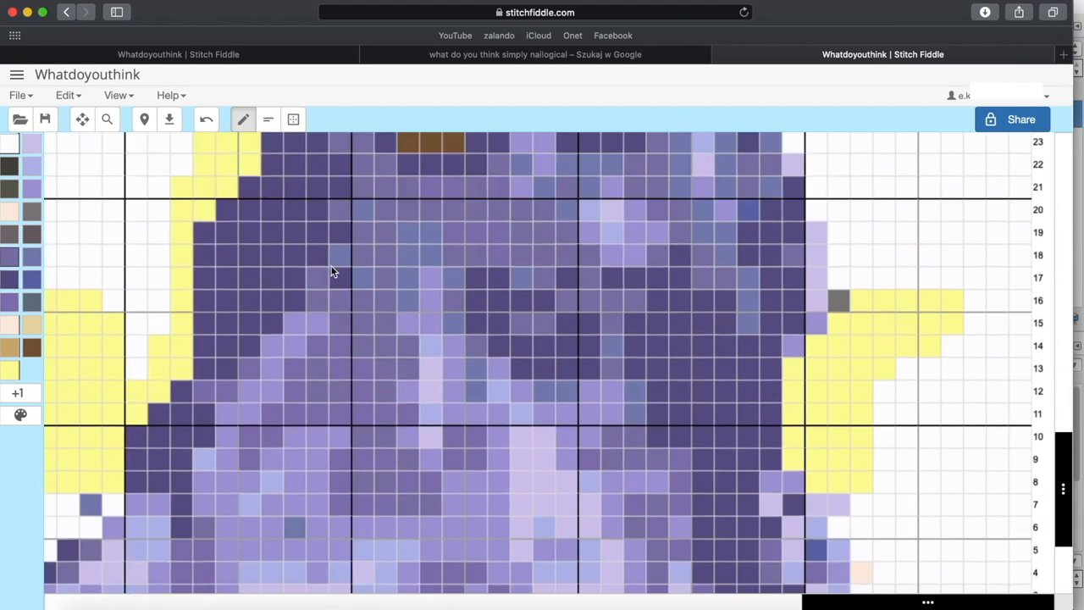
scroll("down", 3)
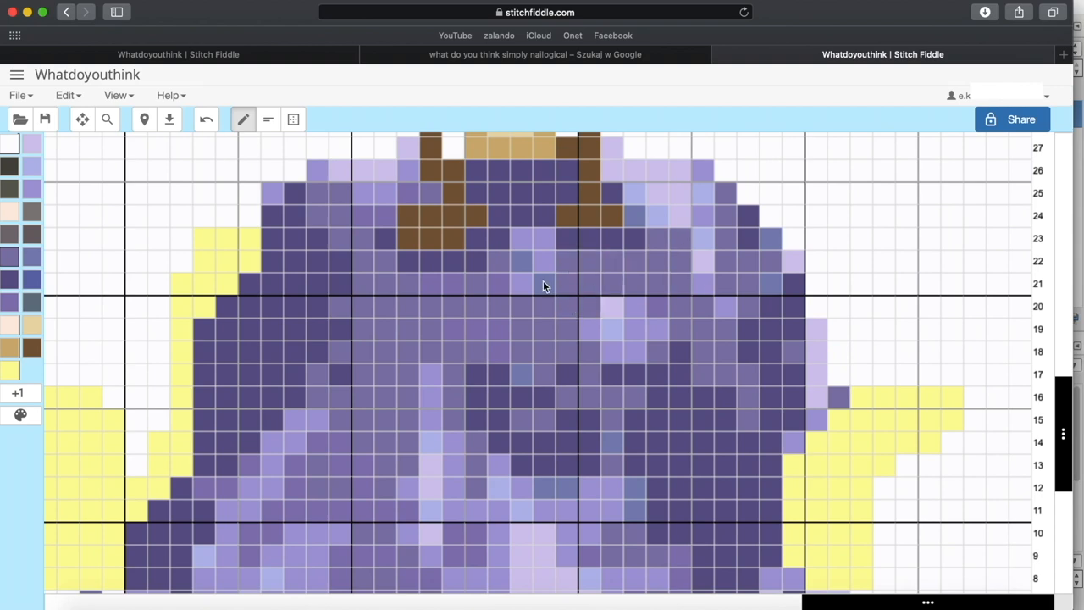